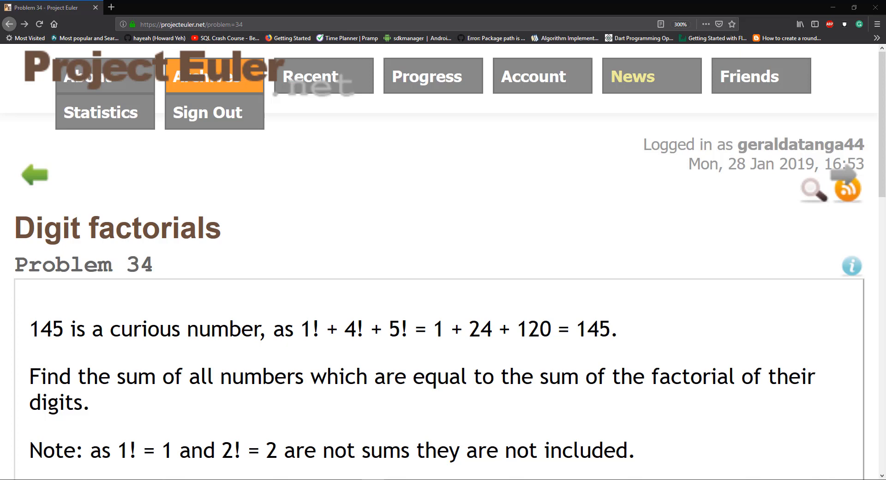
pyautogui.moveTo(681, 261)
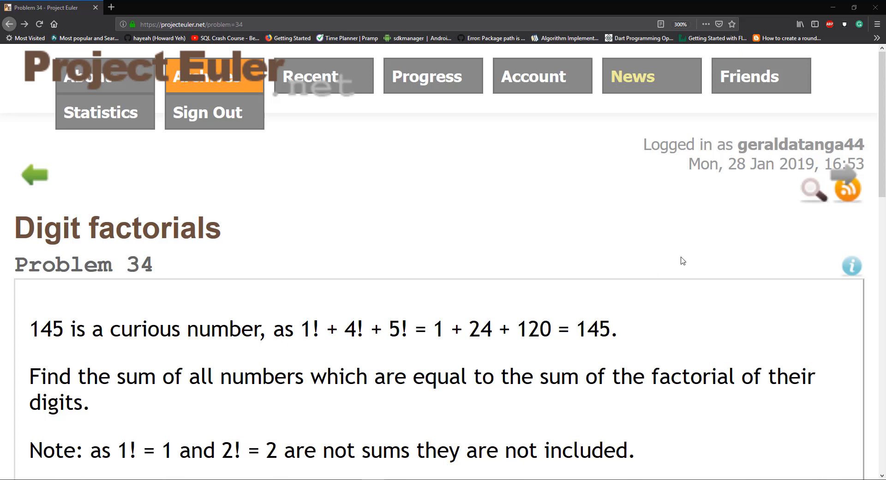
pyautogui.moveTo(436, 422)
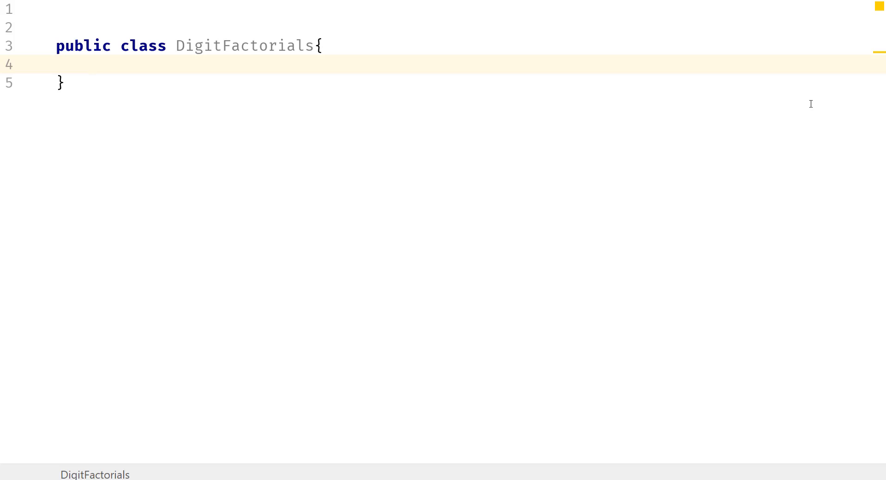
# Write the facDp(int n, int[] fac) signature as a private static int method with an empty body.
pyautogui.write('private')
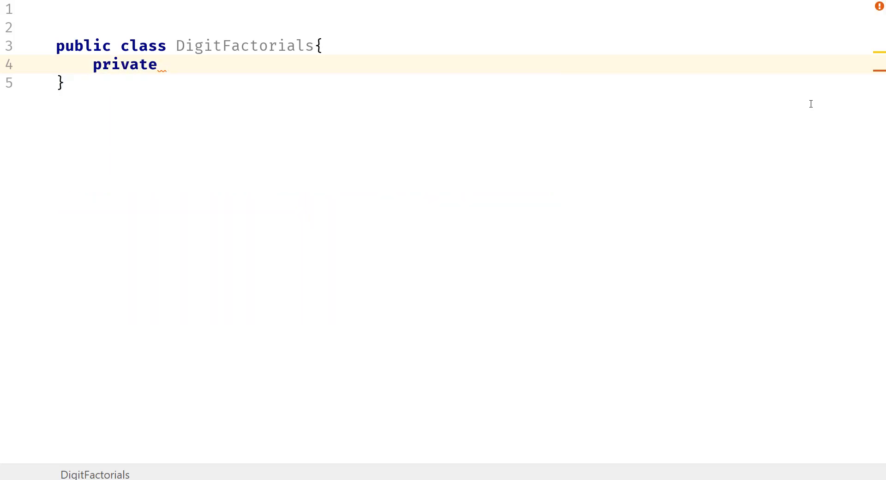
pyautogui.write('static int')
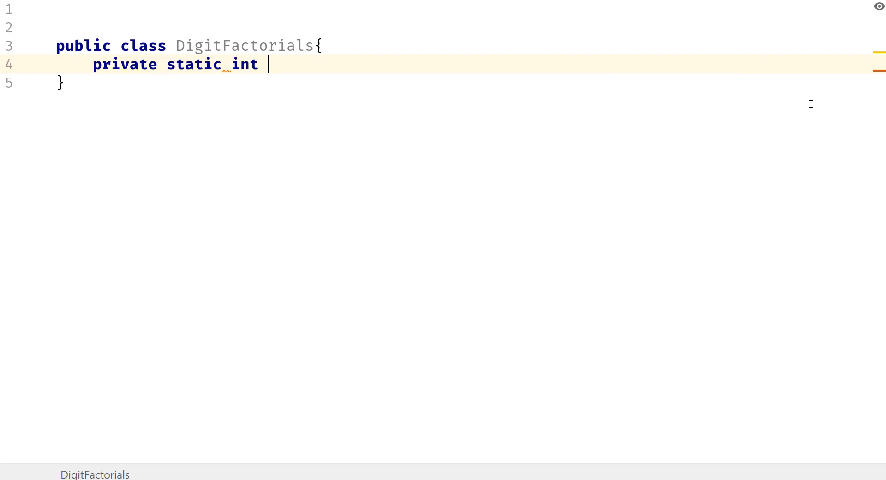
pyautogui.press('BackSpace')
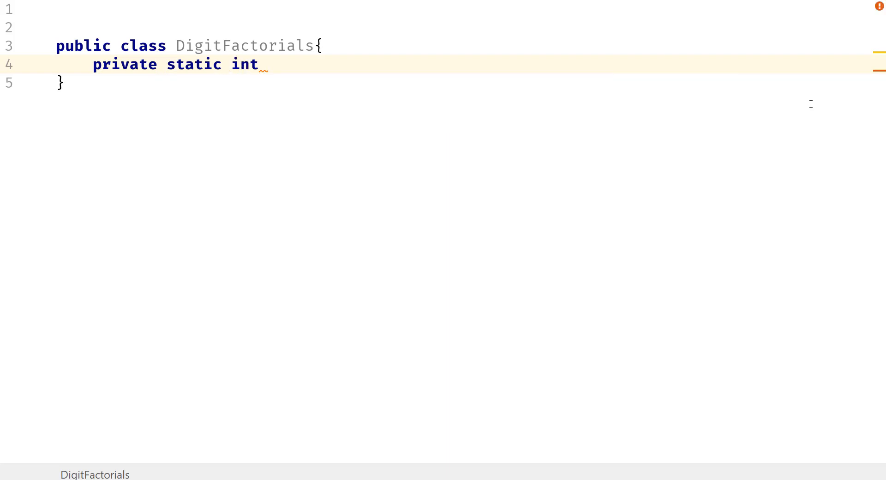
pyautogui.write('facD')
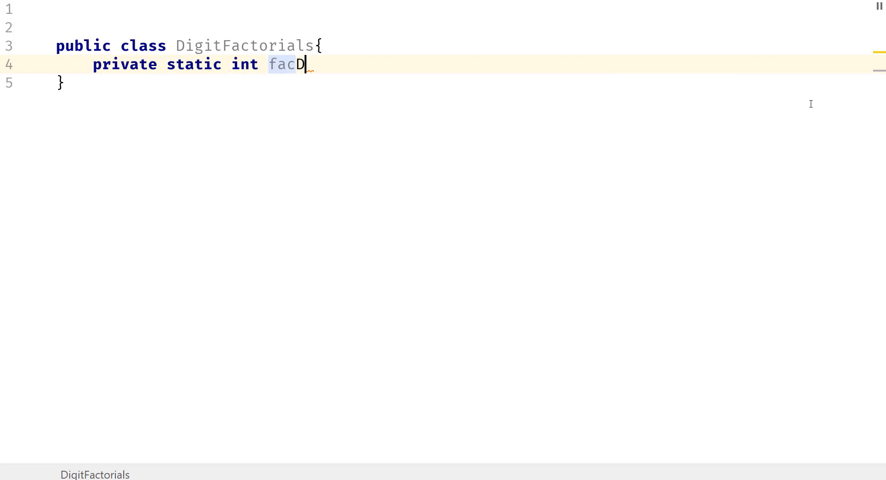
pyautogui.write('p()')
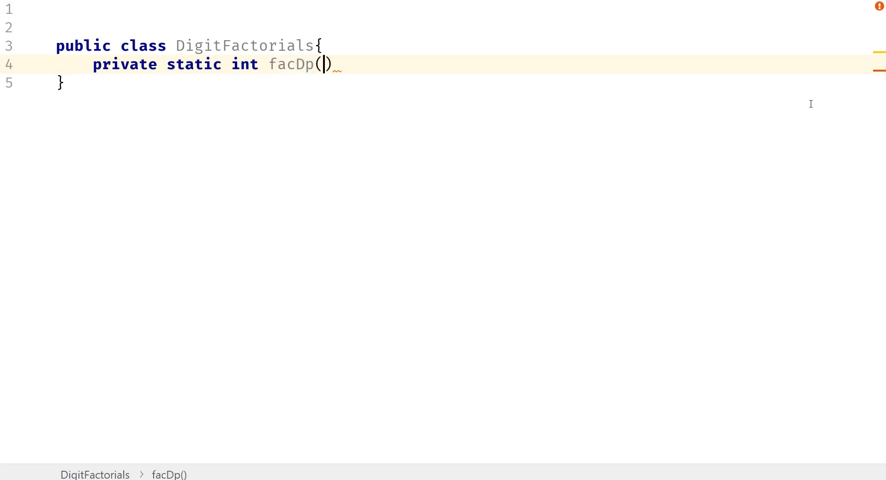
pyautogui.write('int n')
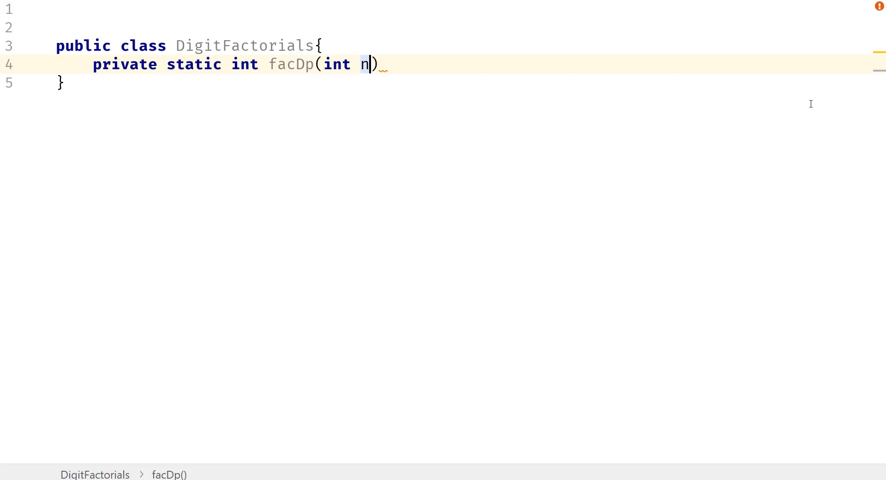
pyautogui.write(', int[')
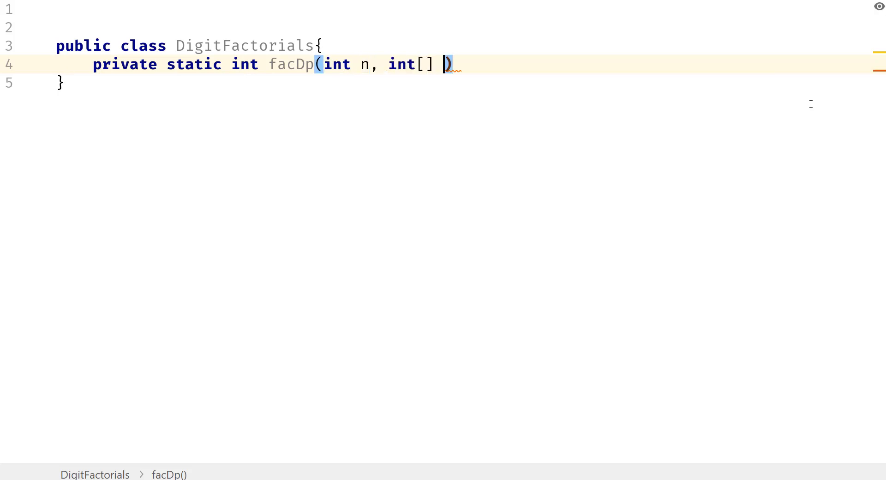
pyautogui.write('fac')
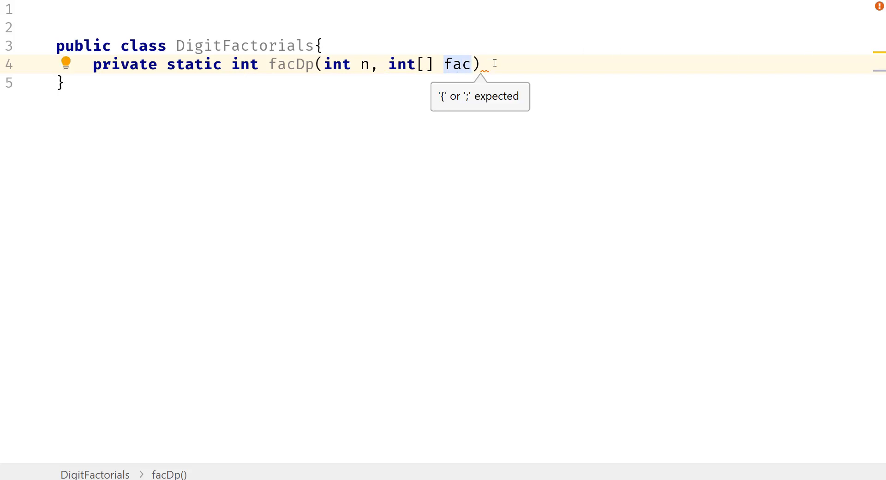
pyautogui.write('{')
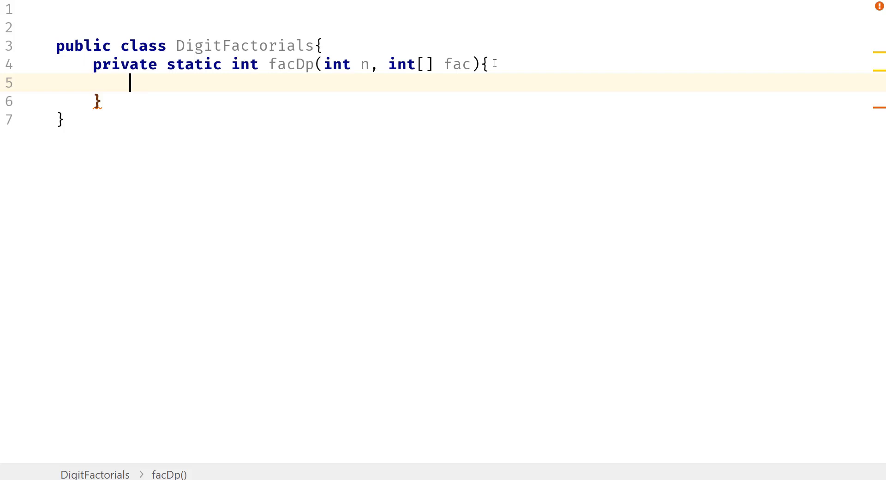
# Start the n == 1 base case and assign fac[0] = 1.
pyautogui.write('if')
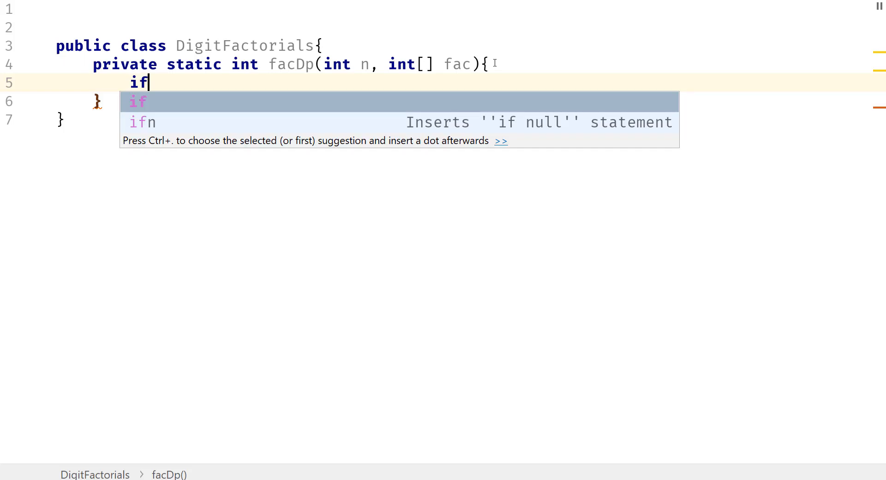
pyautogui.write('(n')
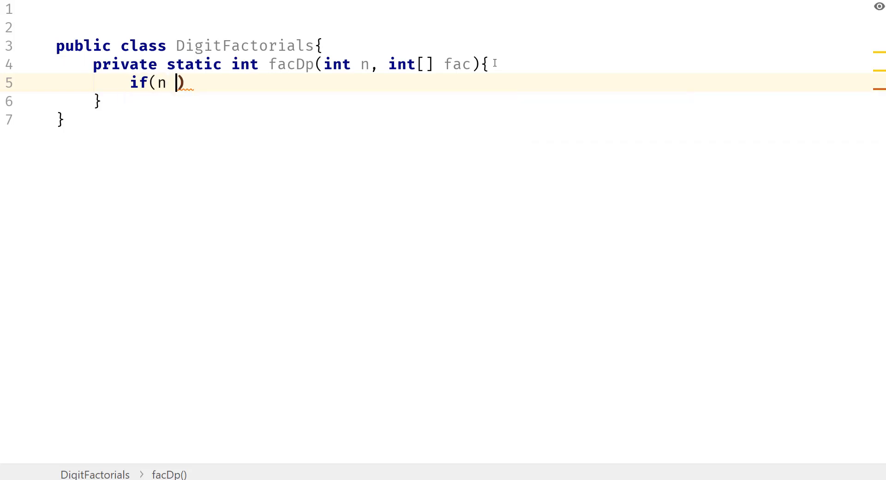
pyautogui.write('== 1')
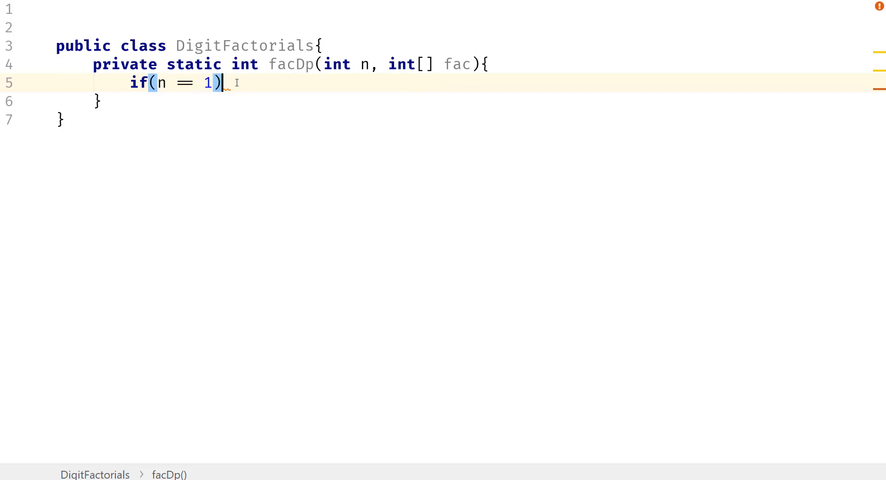
pyautogui.write('{')
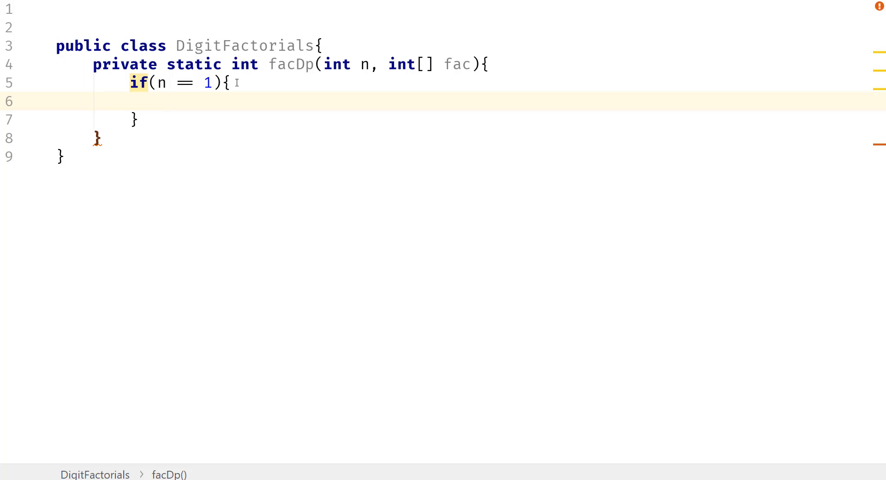
pyautogui.write('fac')
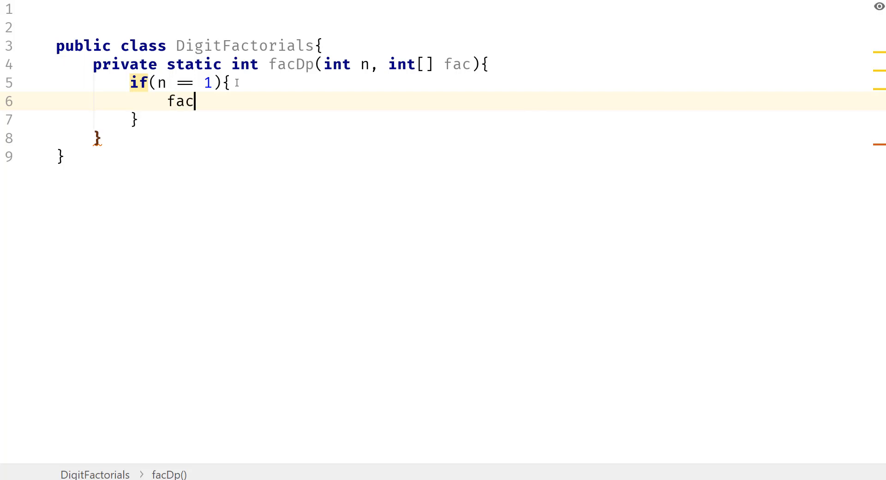
pyautogui.write('[0]')
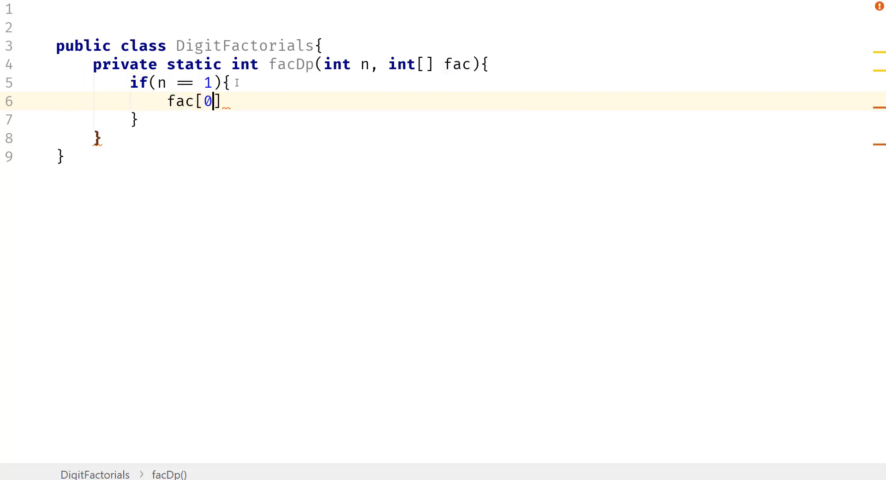
pyautogui.write('= 1;')
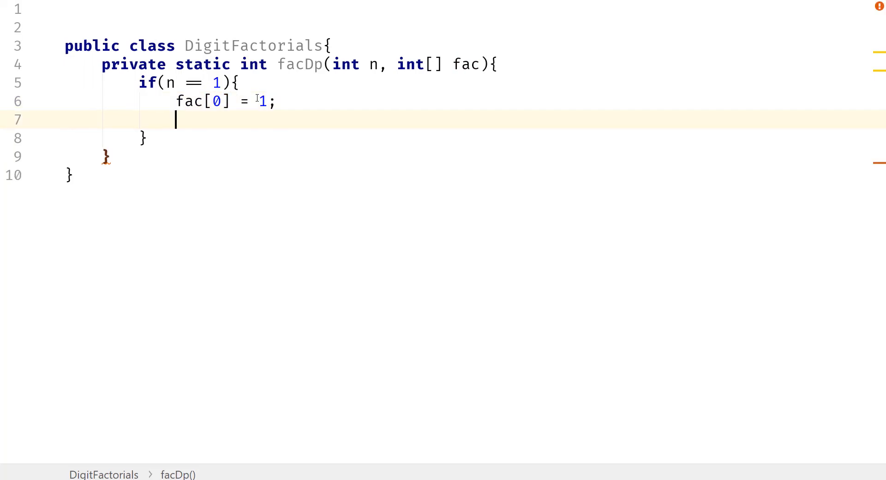
# Inside the base case set fac[n] = n and return fac[n].
pyautogui.write('f')
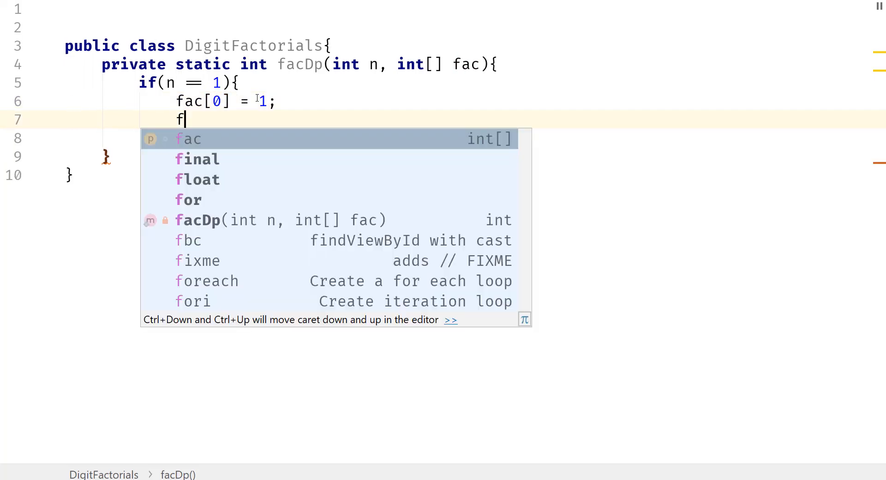
pyautogui.write('ac[n')
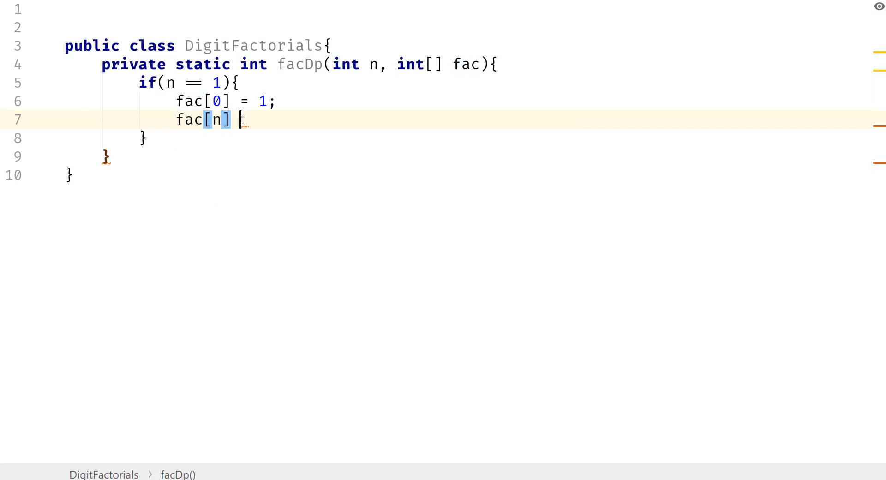
pyautogui.write('= n;')
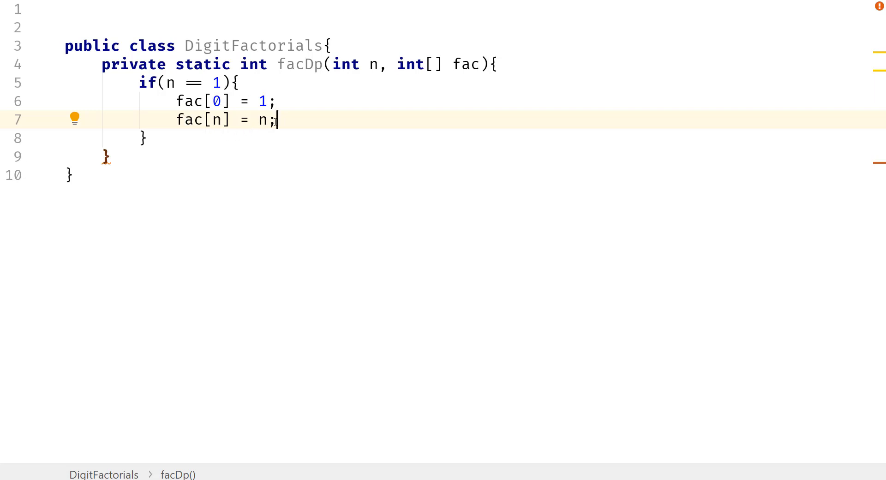
pyautogui.write('return fac')
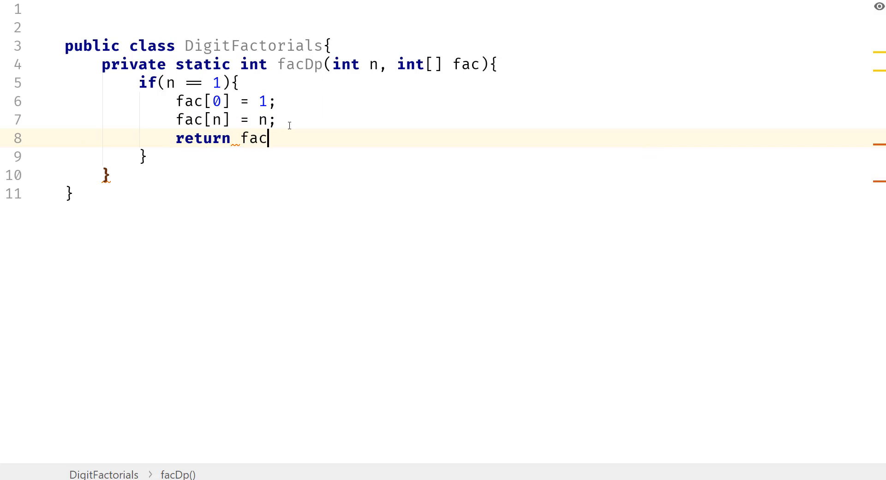
pyautogui.write('[n];')
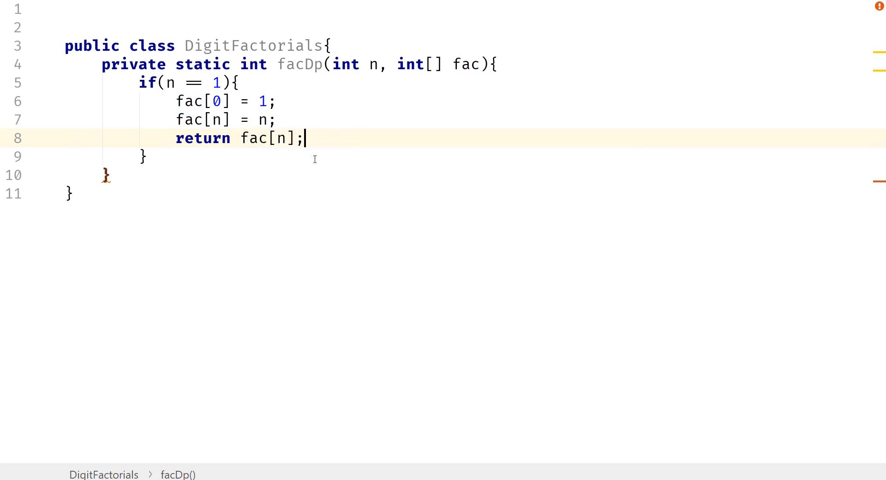
pyautogui.press('enter')
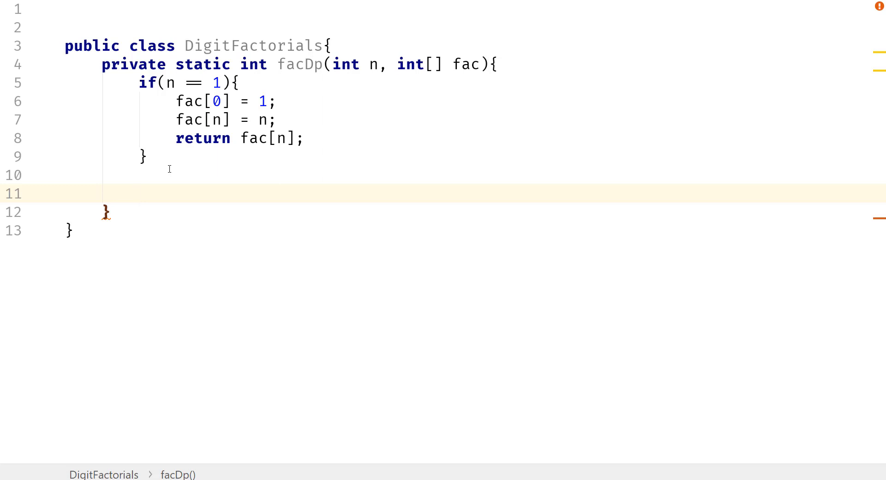
# Return fac[n] early when it is already nonzero, then begin the else branch.
pyautogui.write('if(')
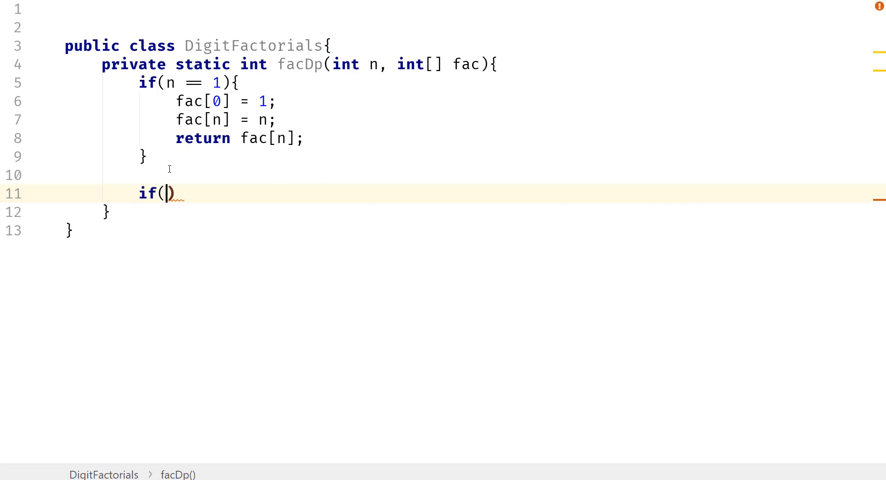
pyautogui.write('fac[n] != 0')
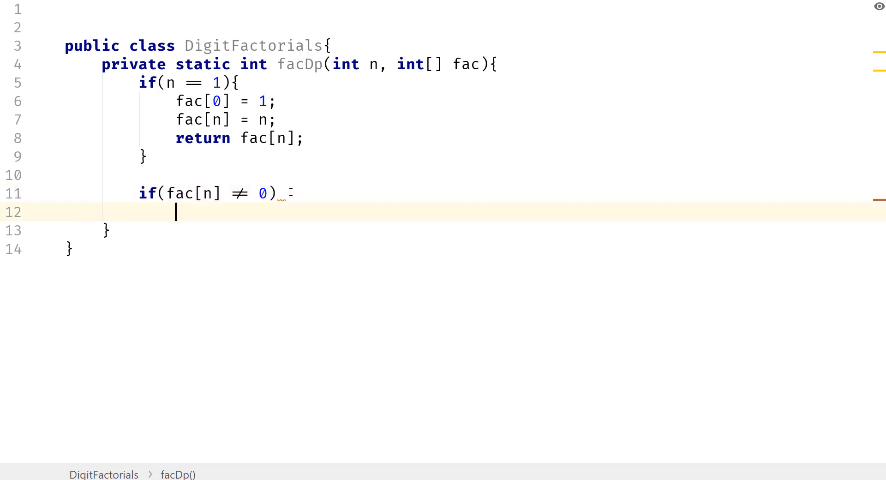
pyautogui.write('return fac[')
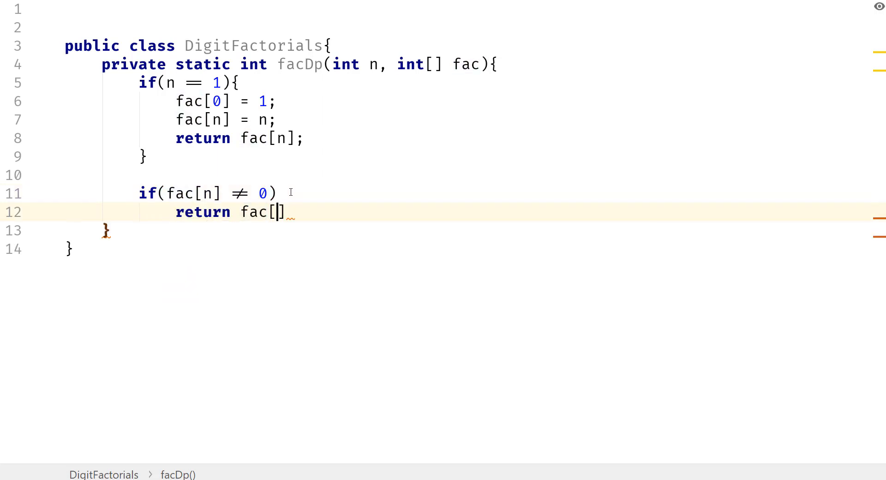
pyautogui.write('n')
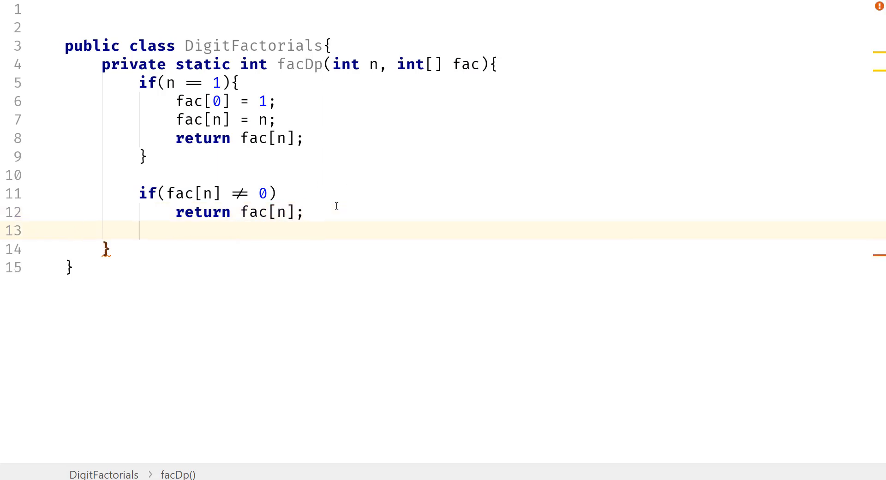
pyautogui.write('else')
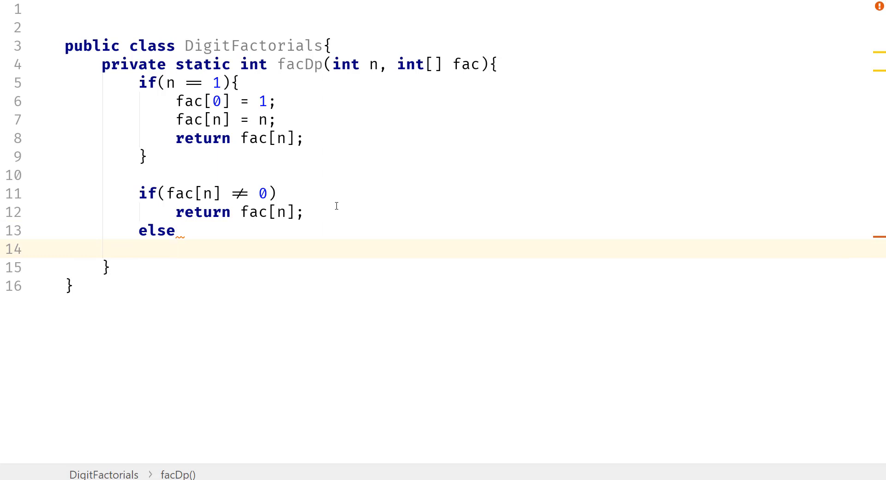
# In the else branch store n * facDp(n - 1, fac) in fac[n] and return fac[n].
pyautogui.write('fac[n')
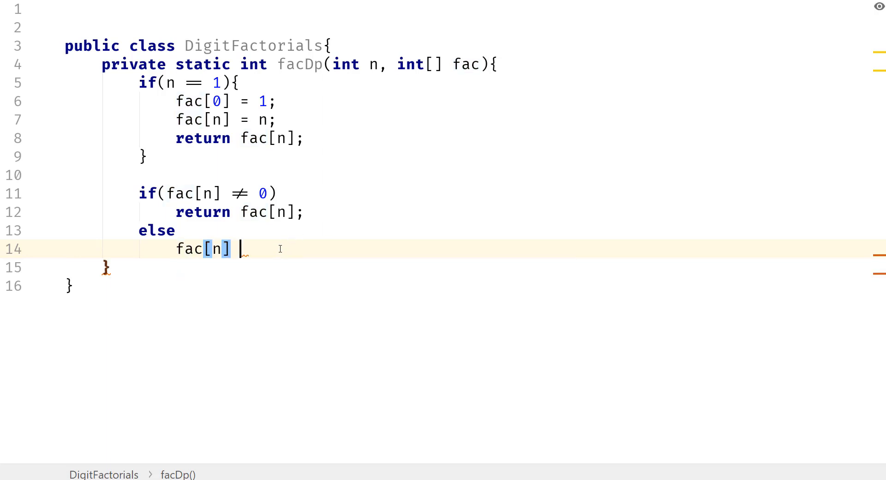
pyautogui.write('= n')
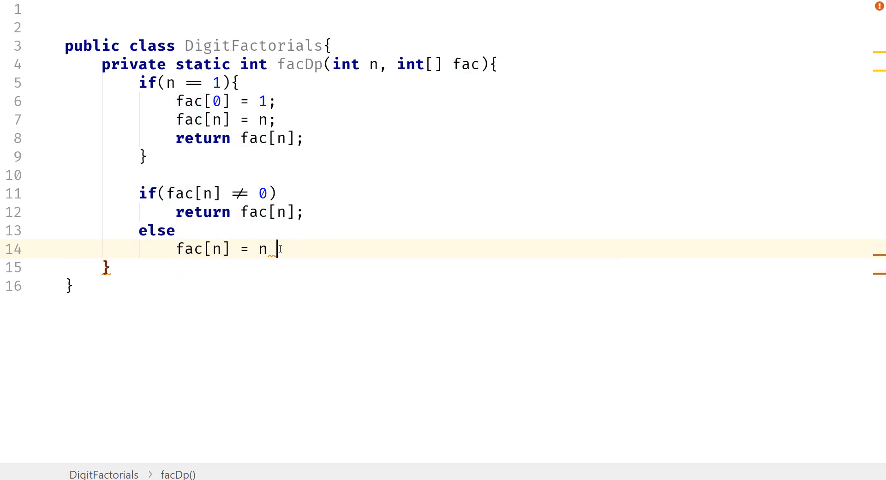
pyautogui.write('*')
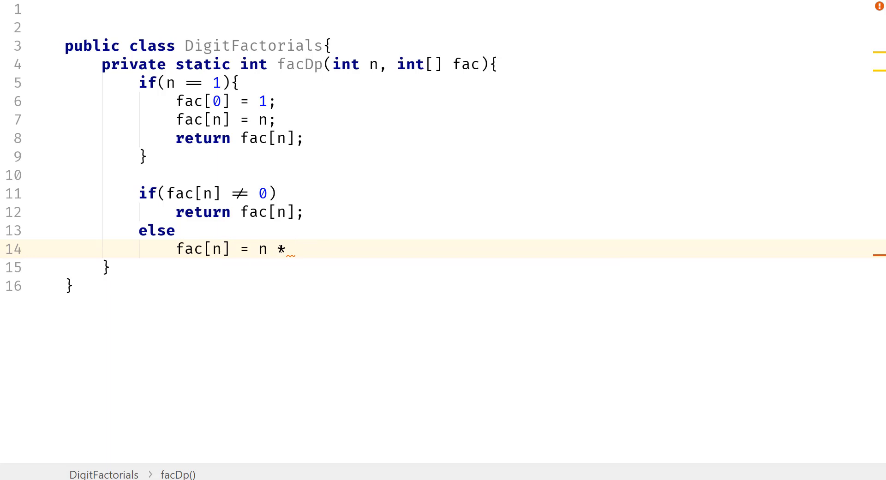
pyautogui.write('facDp()')
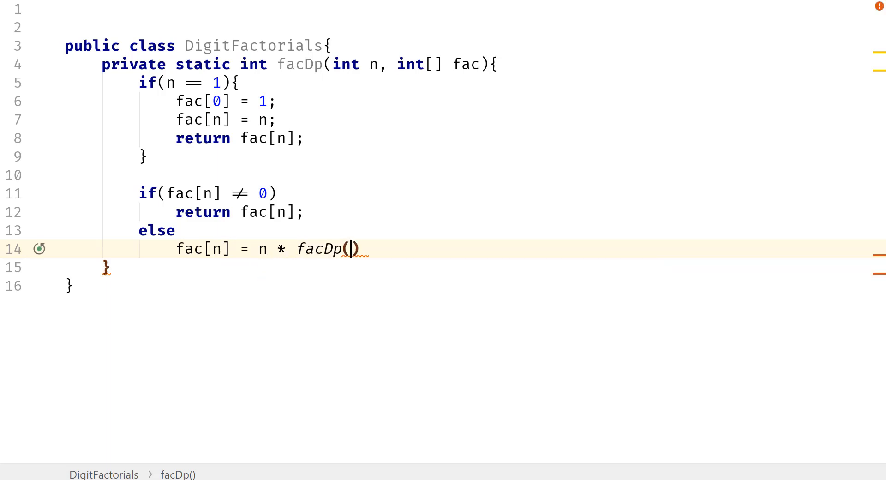
pyautogui.write('n -')
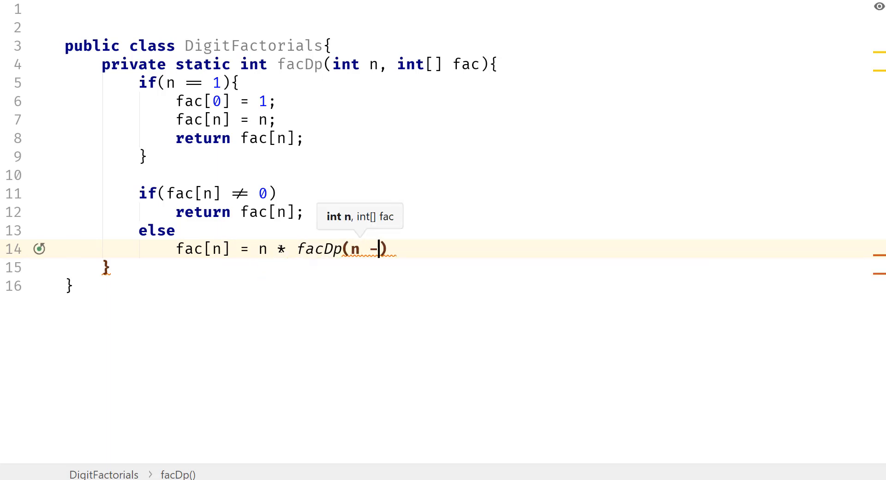
pyautogui.write('1,')
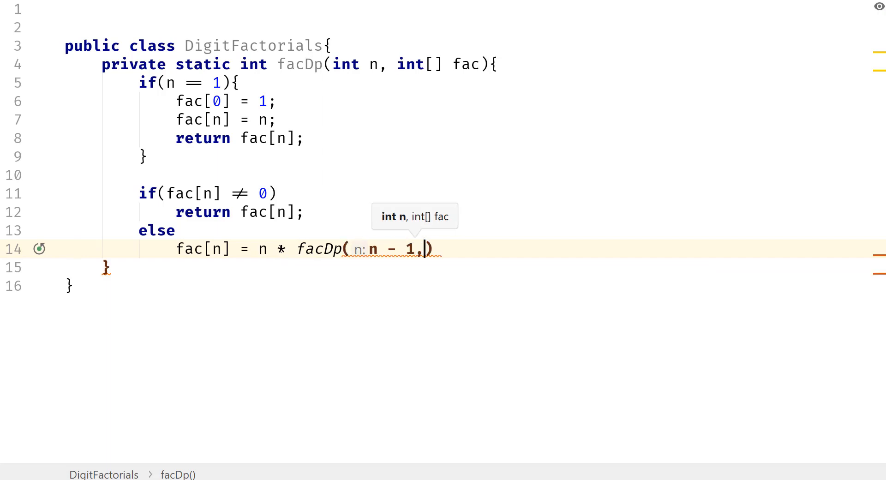
pyautogui.write('fac')
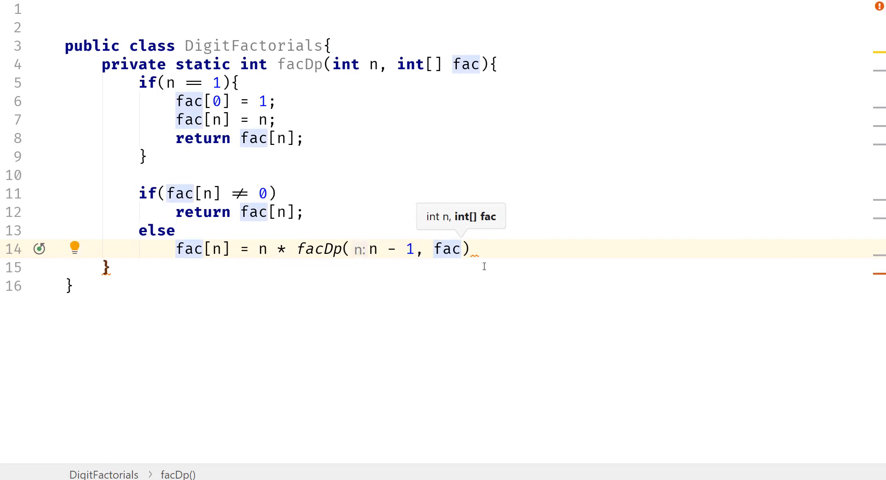
pyautogui.write(';')
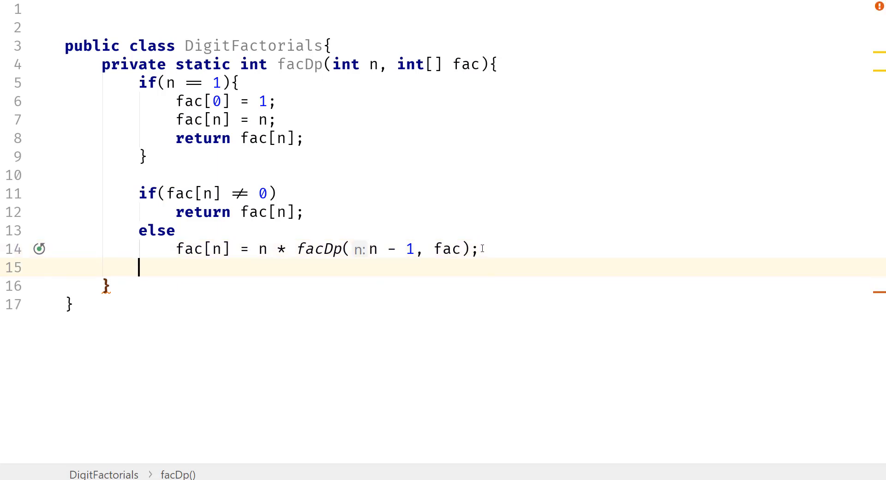
pyautogui.write('return fac[')
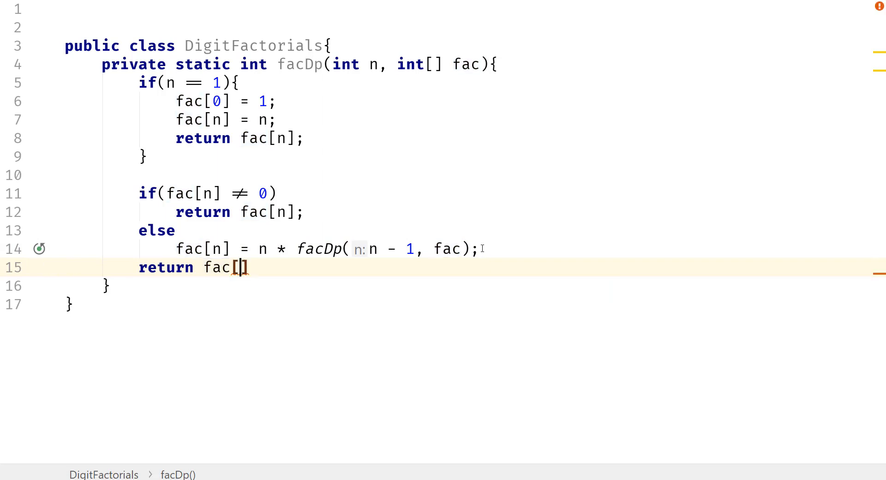
pyautogui.write('n')
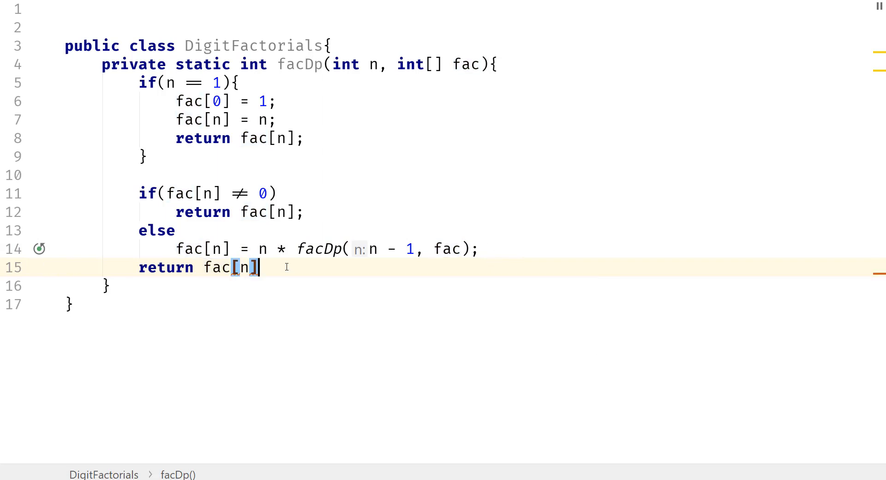
pyautogui.write(';')
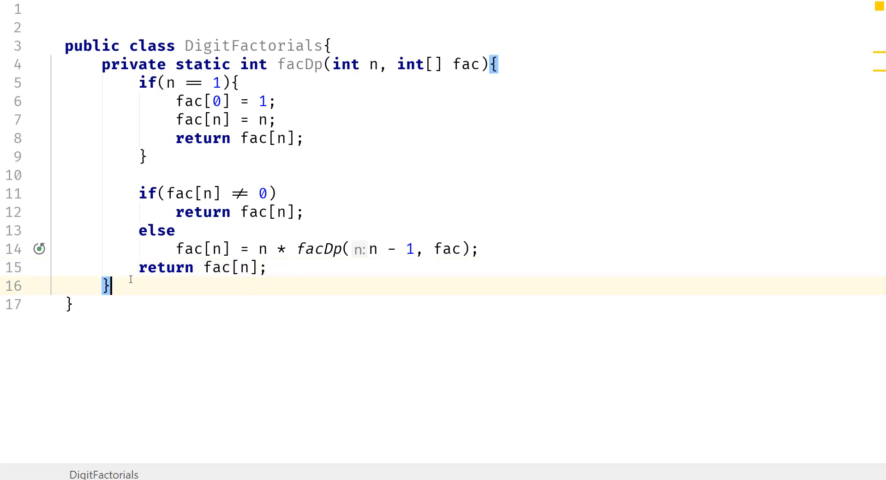
pyautogui.write('private')
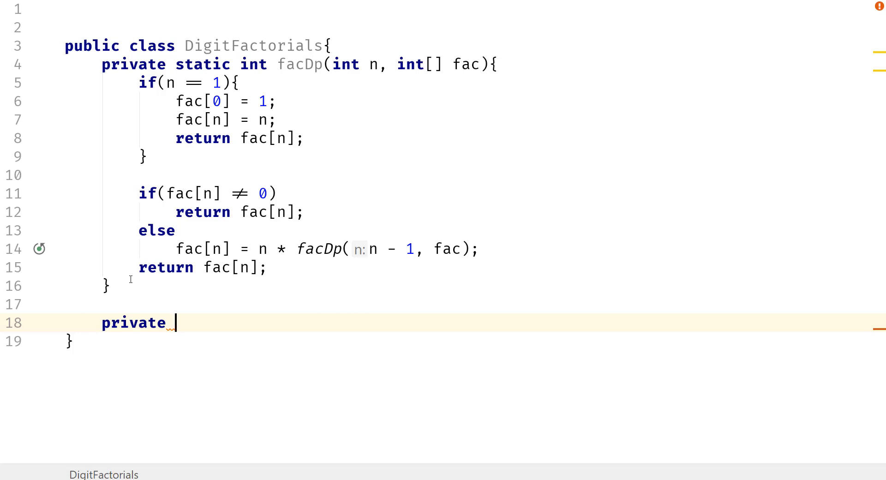
# Write the isCurious(int n, int[] fac) signature as a private static boolean method with an empty body.
pyautogui.write('static')
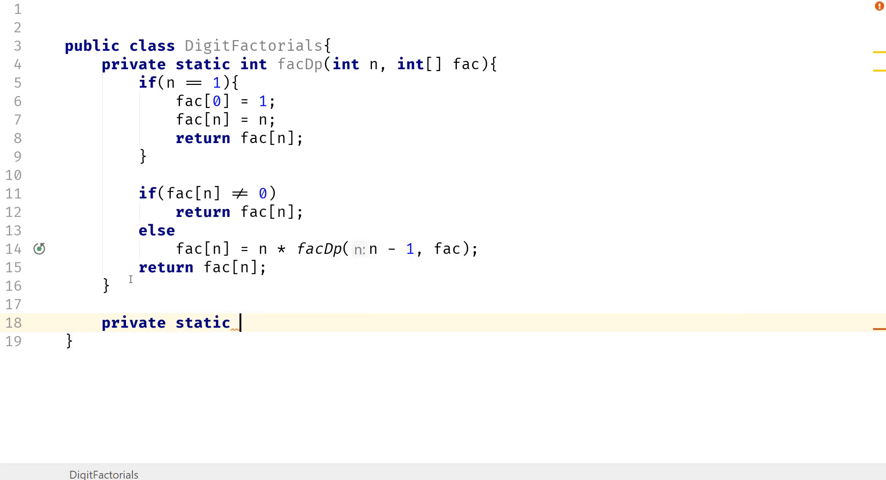
pyautogui.write('boolean is')
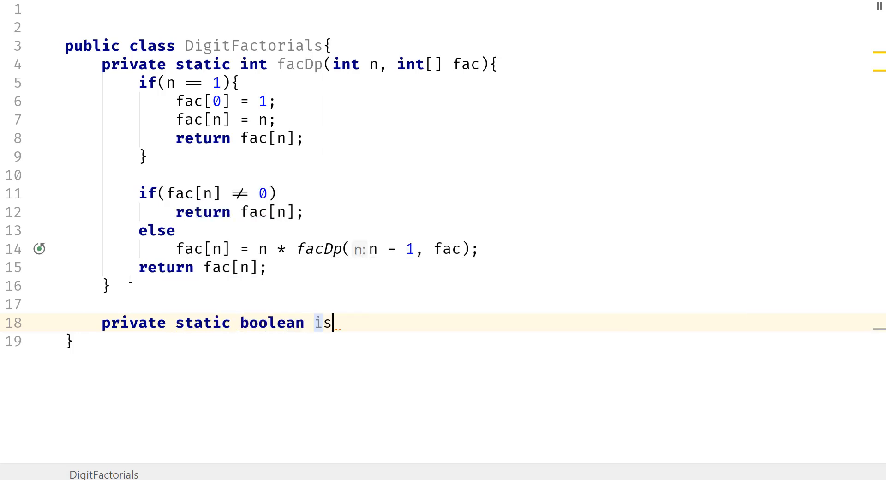
pyautogui.write('Cur')
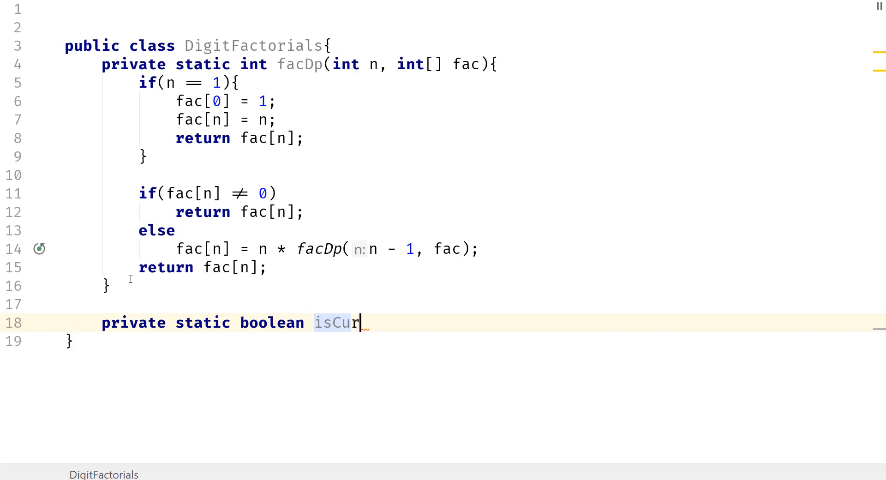
pyautogui.write('ious')
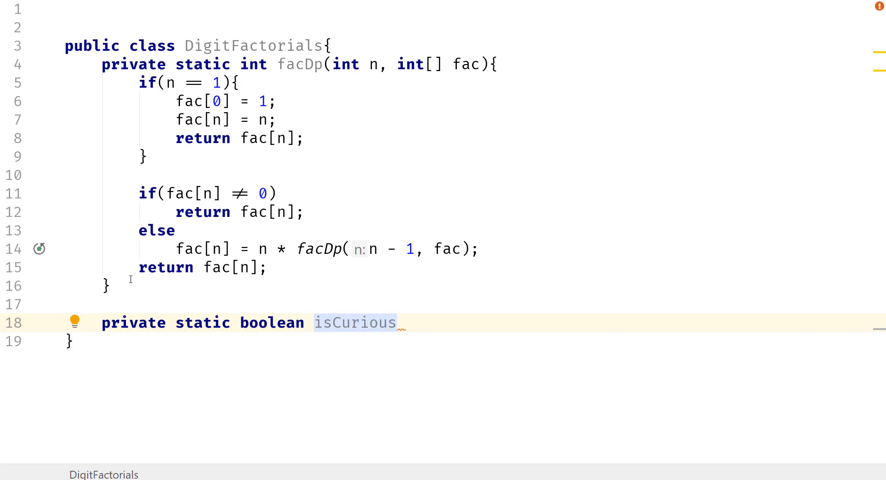
pyautogui.write('(int')
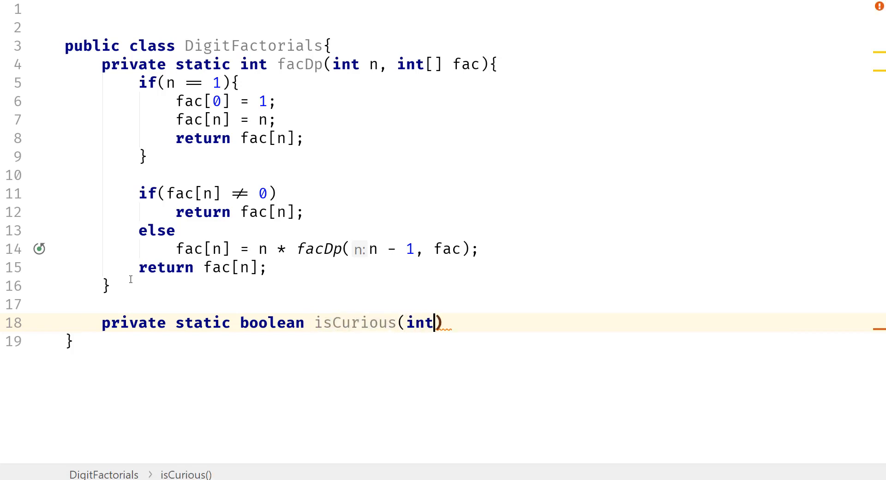
pyautogui.write('n,')
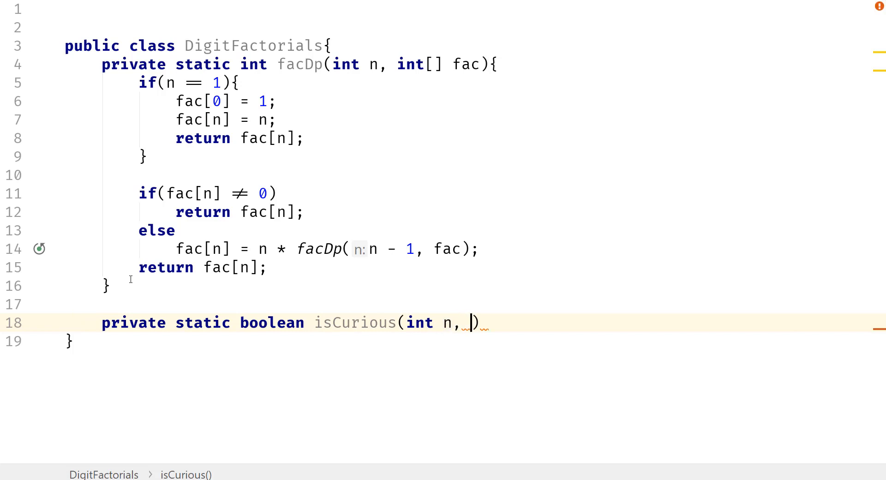
pyautogui.write('int[] fa')
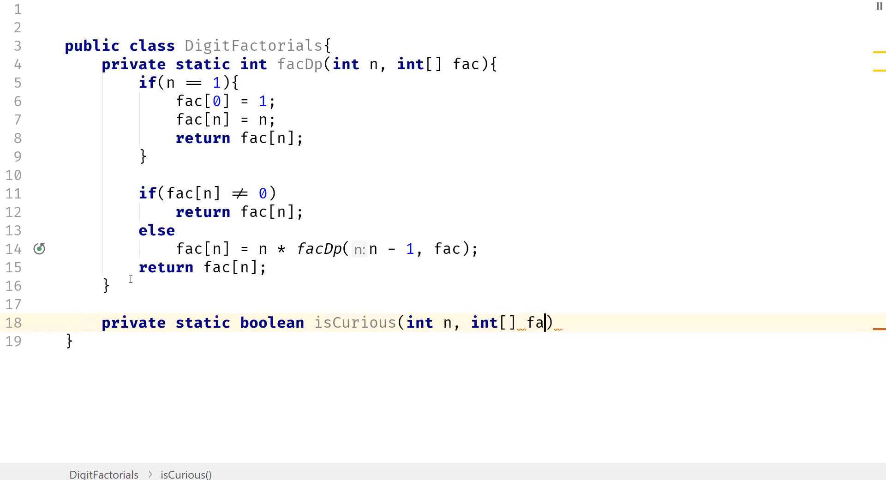
pyautogui.write('c')
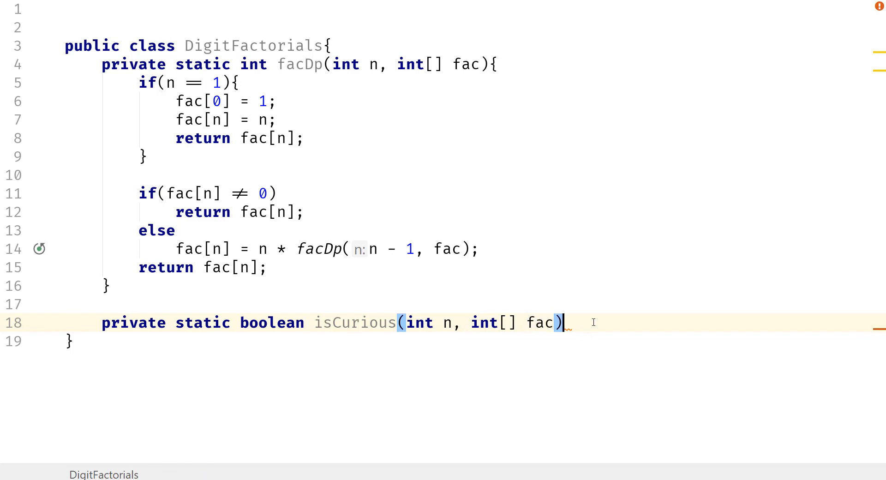
pyautogui.write('{')
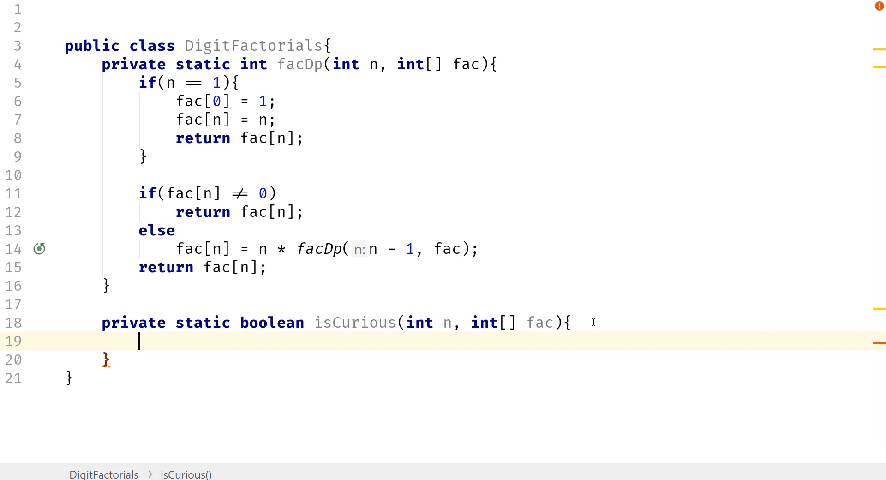
# Declare int sum = 0, int nc = n and int rm in isCurious, then begin a while.
pyautogui.write('int sum')
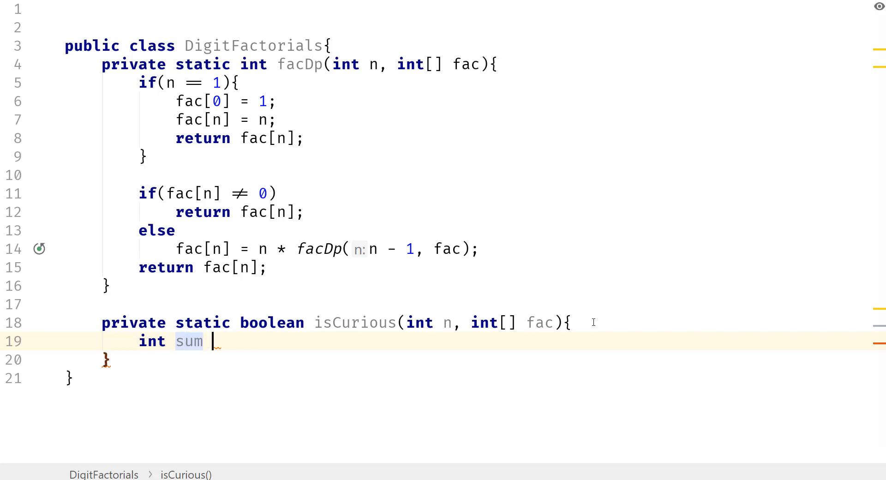
pyautogui.write('= 0;')
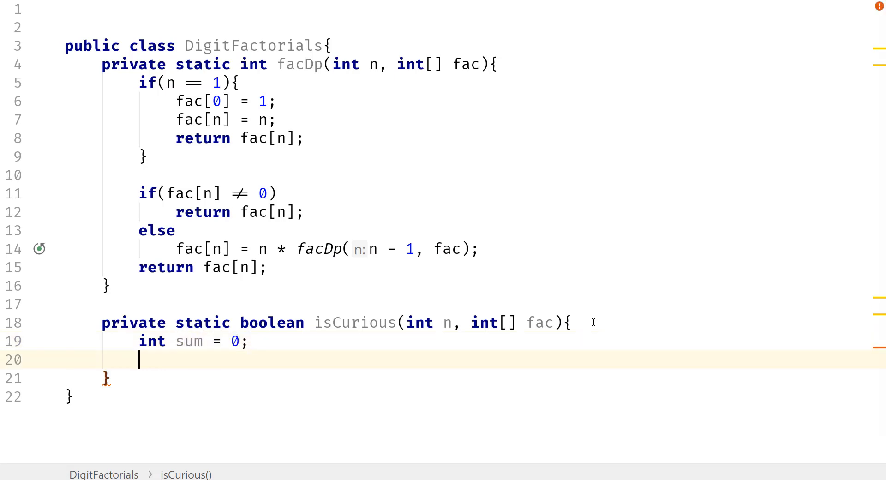
pyautogui.write('int nc')
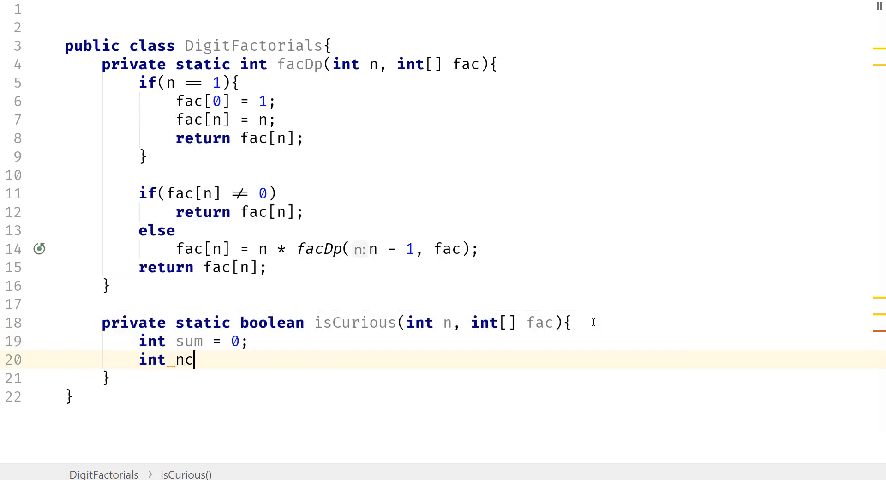
pyautogui.write('= n;')
pyautogui.write('int')
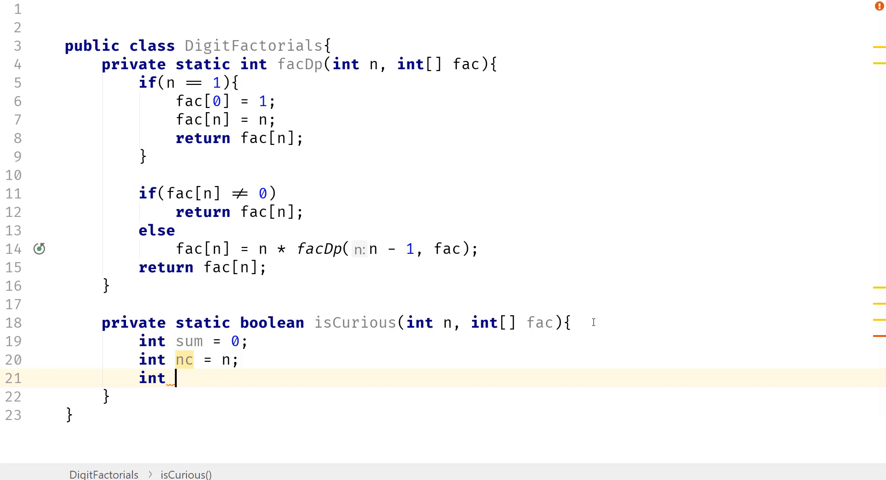
pyautogui.write('rm;')
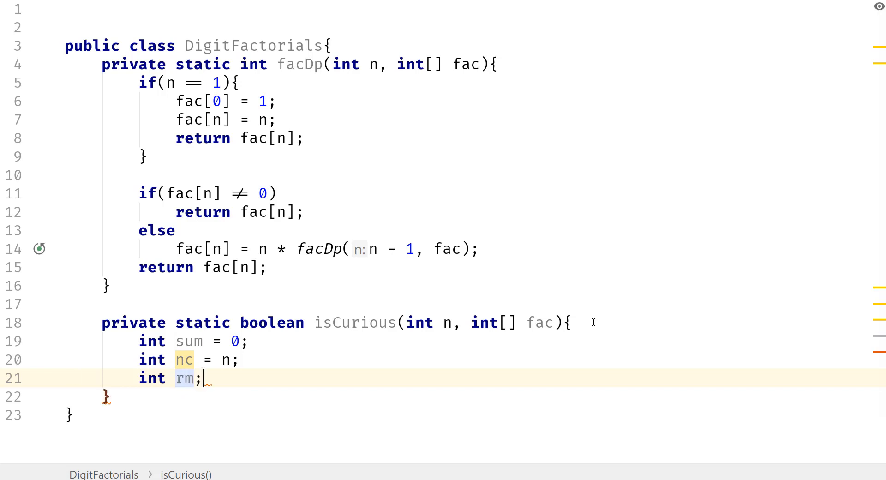
pyautogui.write('while (')
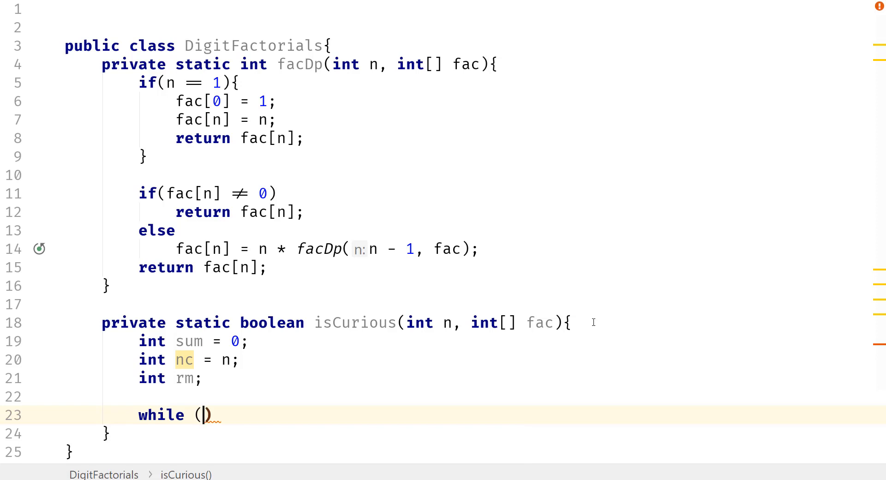
# Loop while nc != 0 and take the last digit with rm = nc % 10.
pyautogui.write('nc')
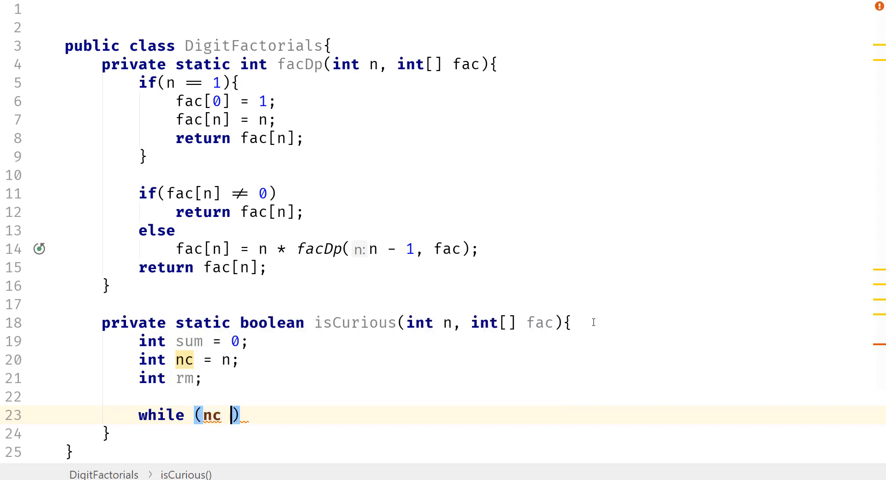
pyautogui.write('!= 0')
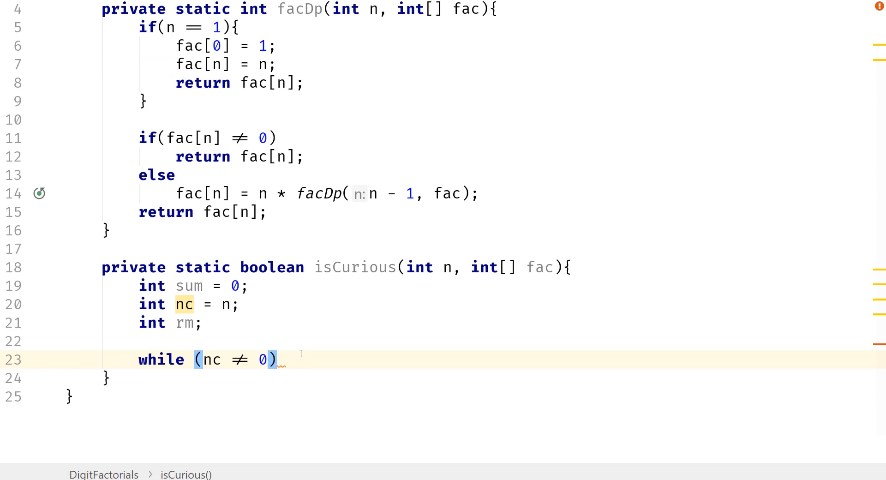
pyautogui.write('{')
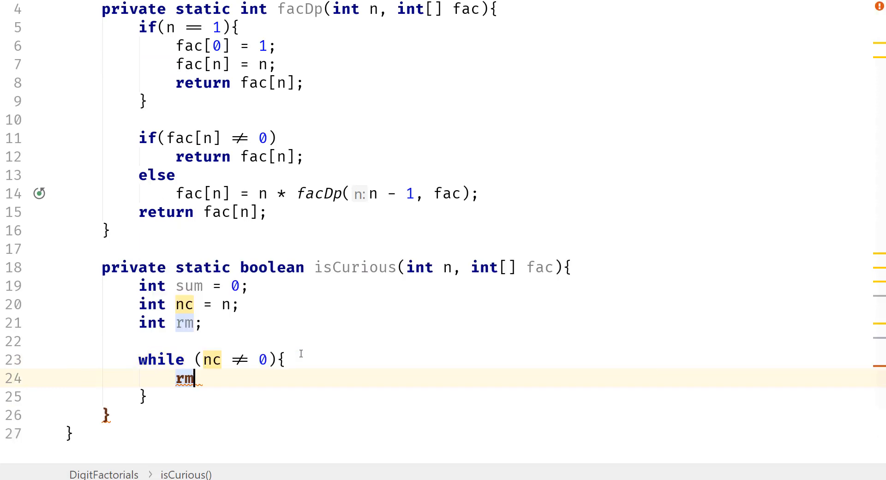
pyautogui.write('=')
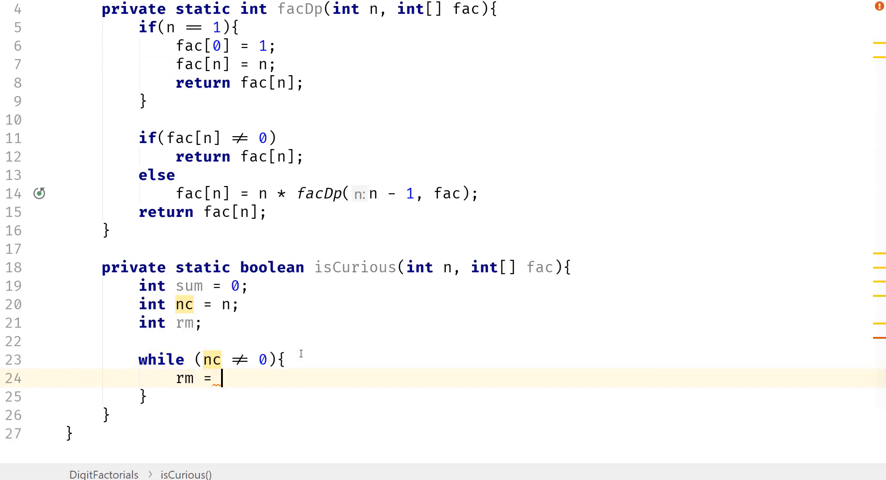
pyautogui.write('nc %')
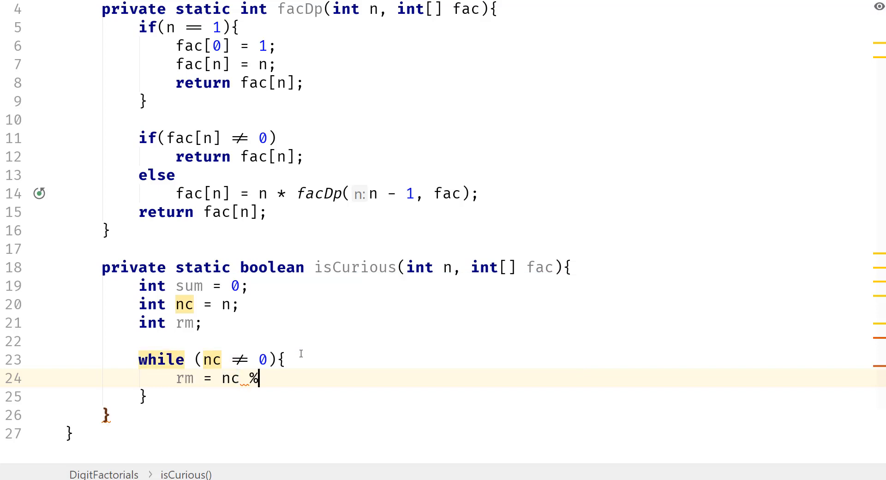
pyautogui.write('10;')
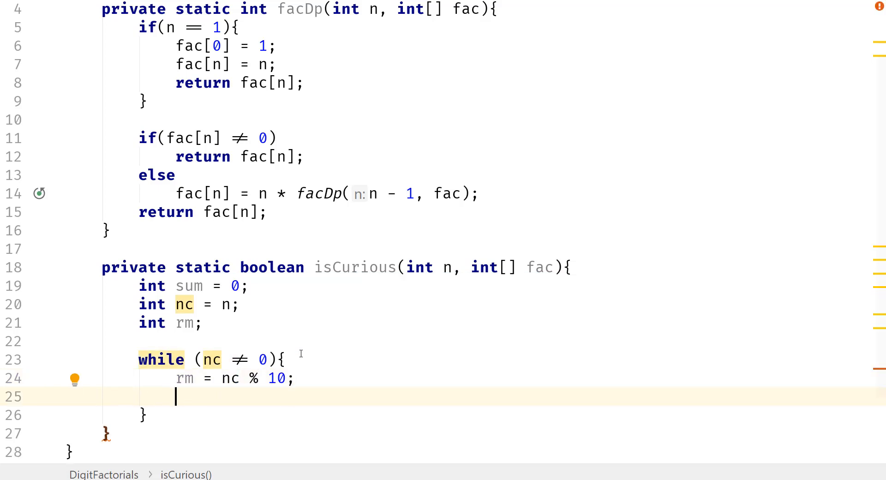
# Add fac[rm] to sum and drop the digit with nc /= 10.
pyautogui.write('sum')
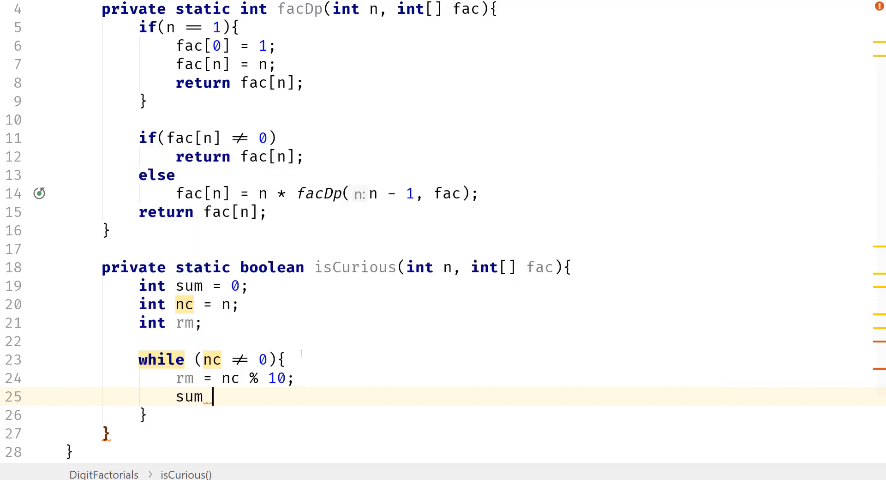
pyautogui.write('+=')
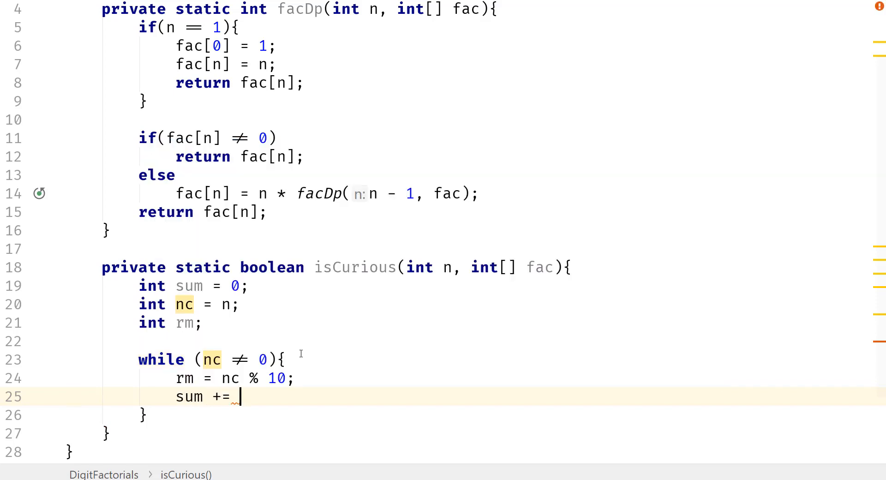
pyautogui.write('fa')
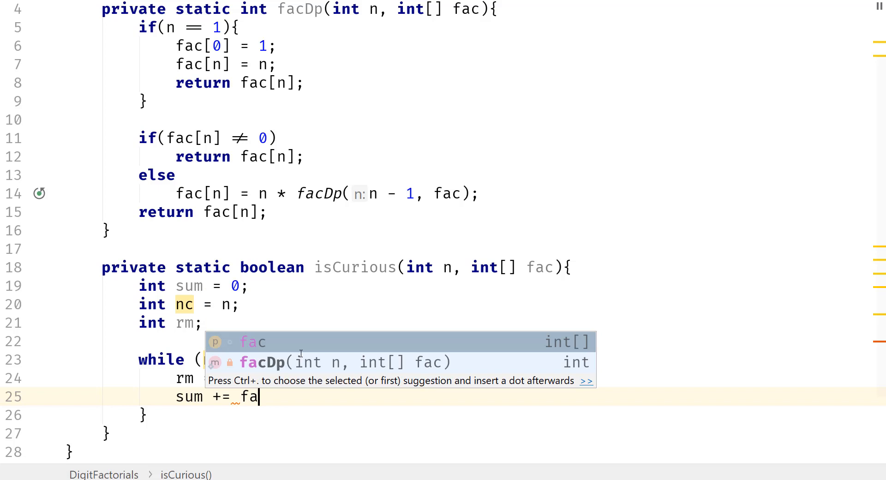
pyautogui.write('c[rm];')
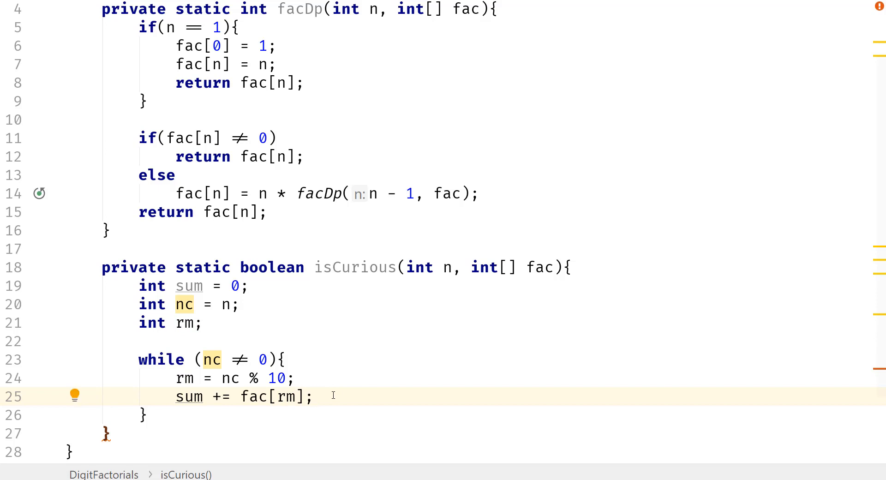
pyautogui.write('nc')
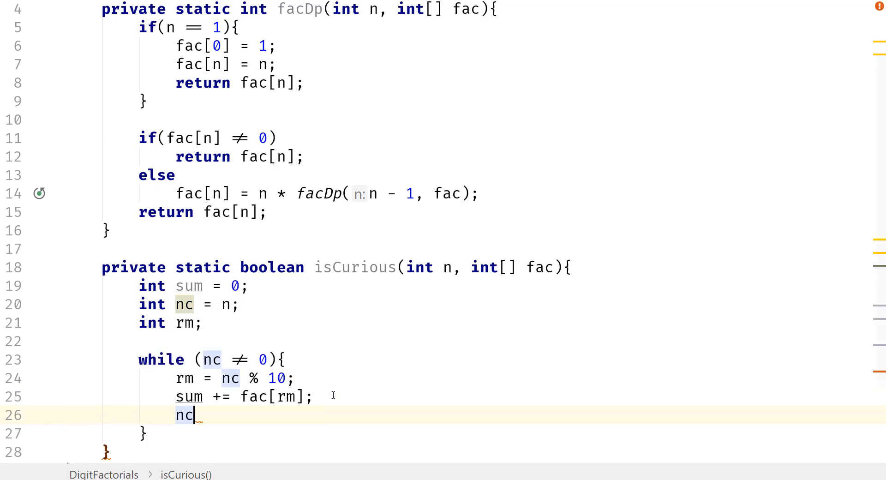
pyautogui.write('/=')
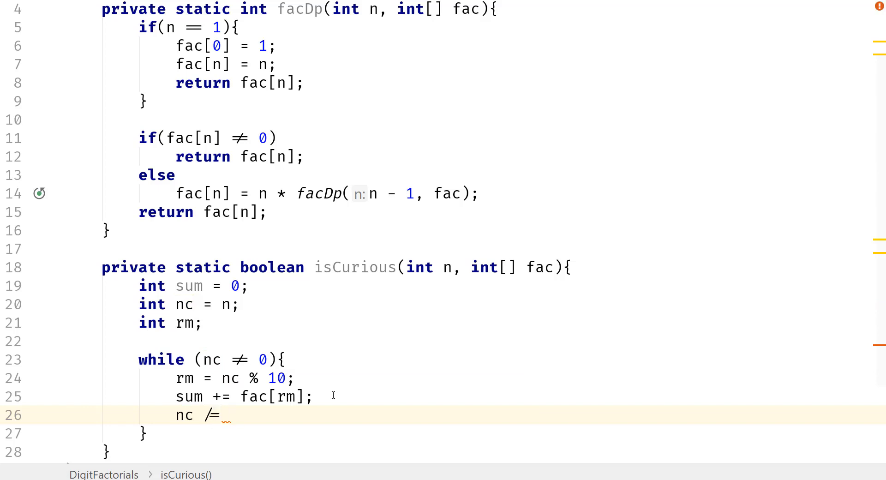
pyautogui.write('10;')
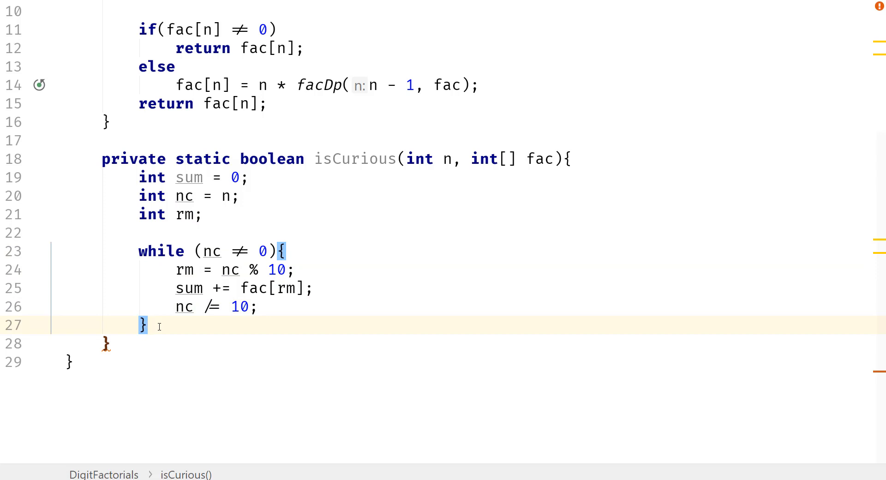
# End isCurious with return sum == n and begin a new private declaration below it.
pyautogui.press('enter')
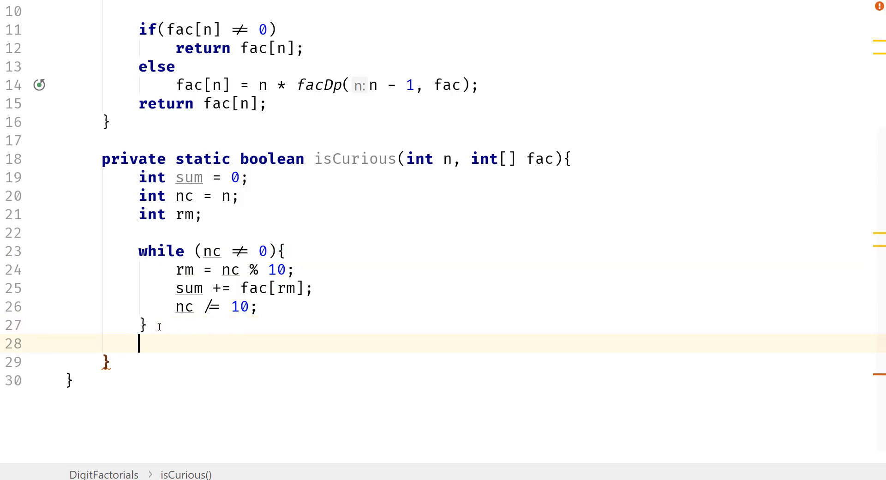
pyautogui.press('enter')
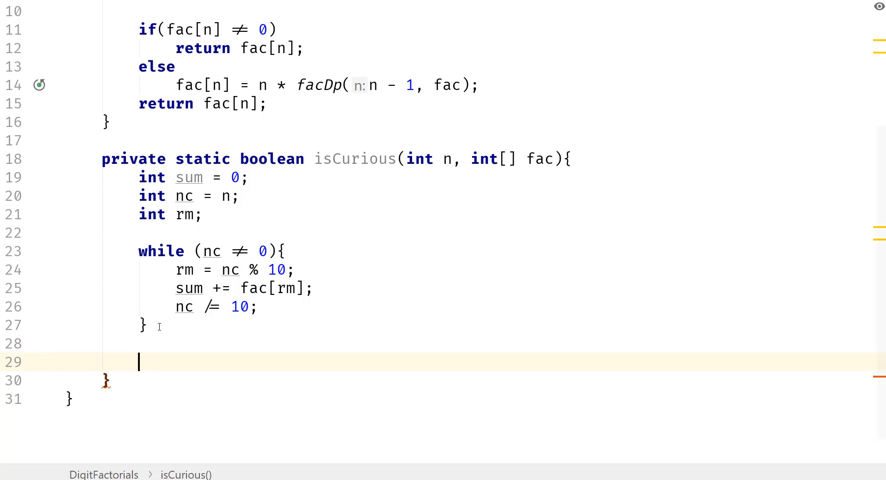
pyautogui.write('return u')
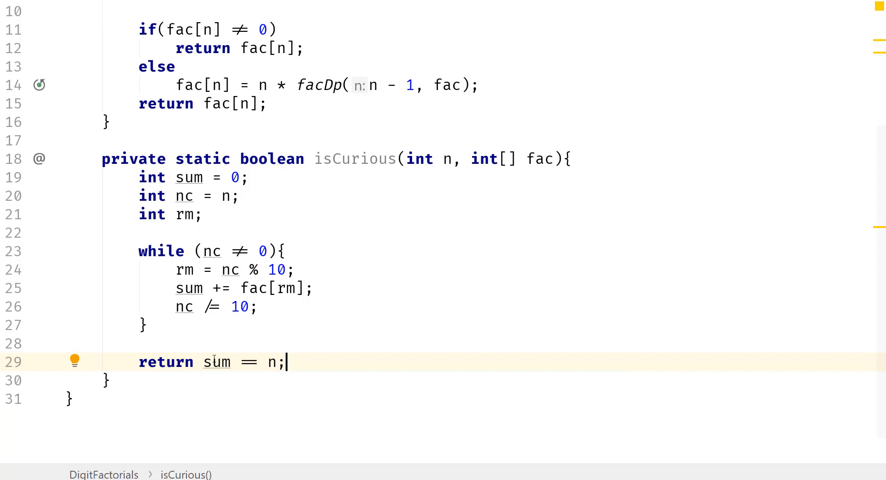
pyautogui.click(106, 380)
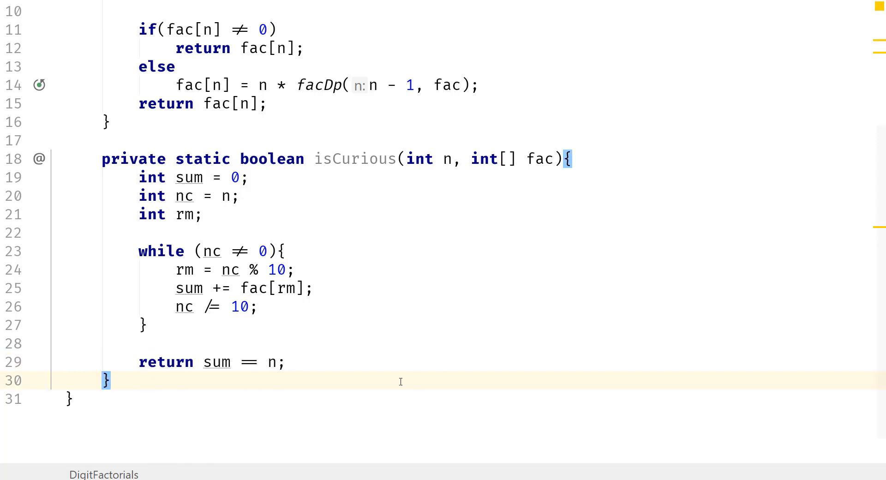
pyautogui.write('private stat')
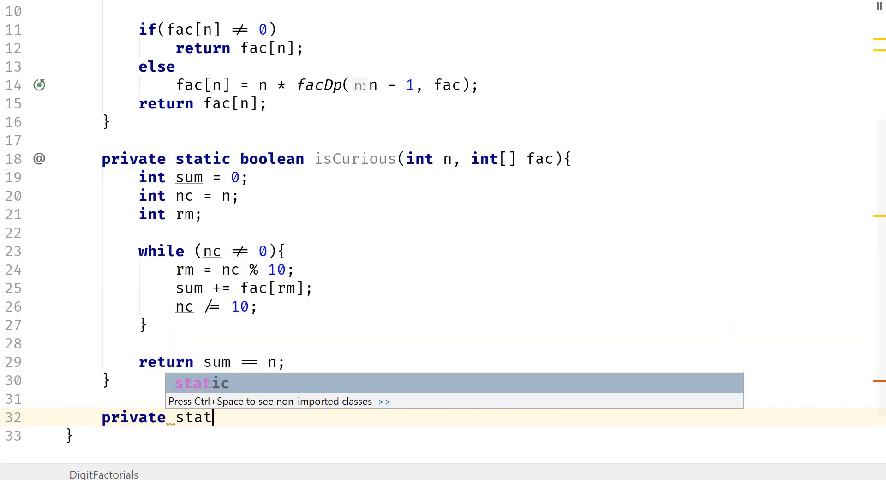
# Declare private static int sumCuriousNumbers() with an empty body.
pyautogui.press('Tab')
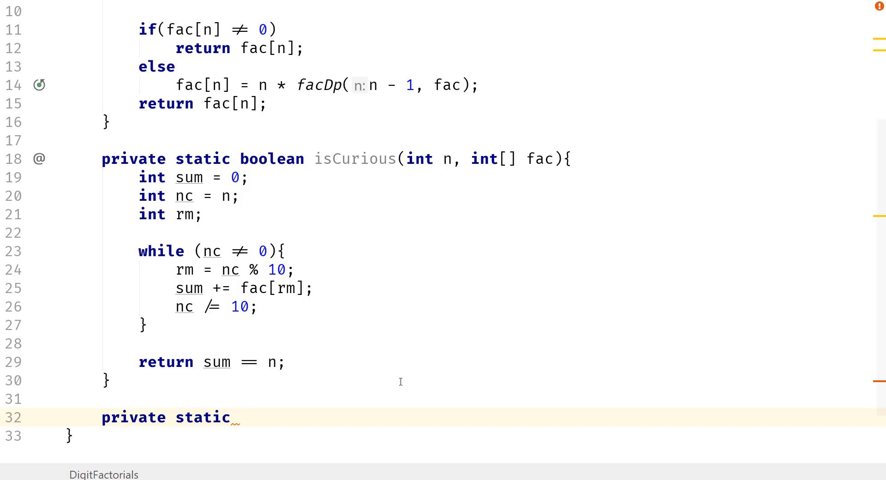
pyautogui.write('int')
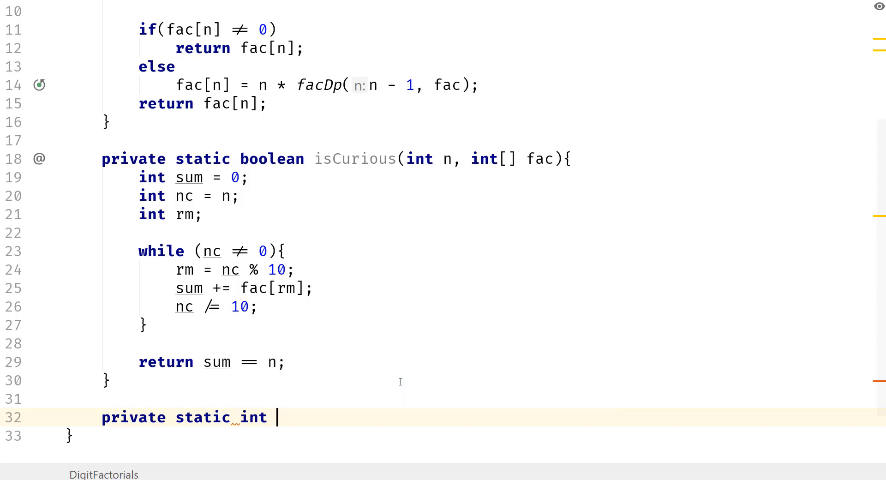
pyautogui.write('sumCu')
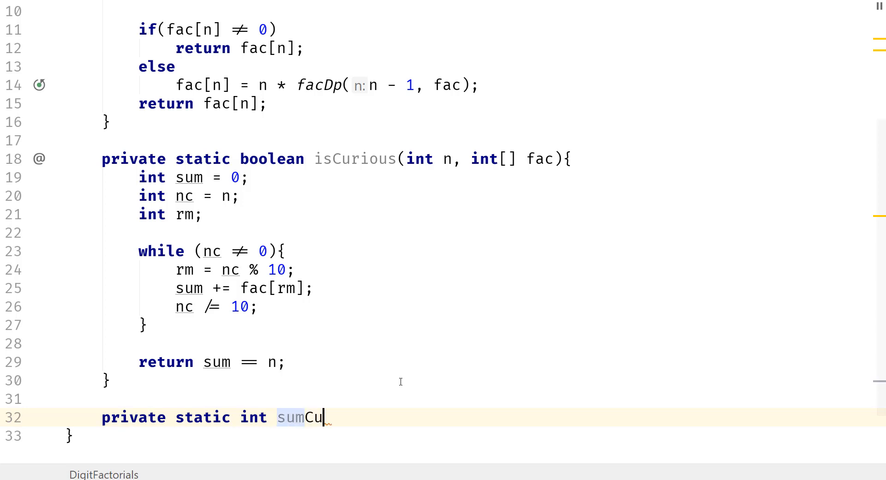
pyautogui.write('riousN')
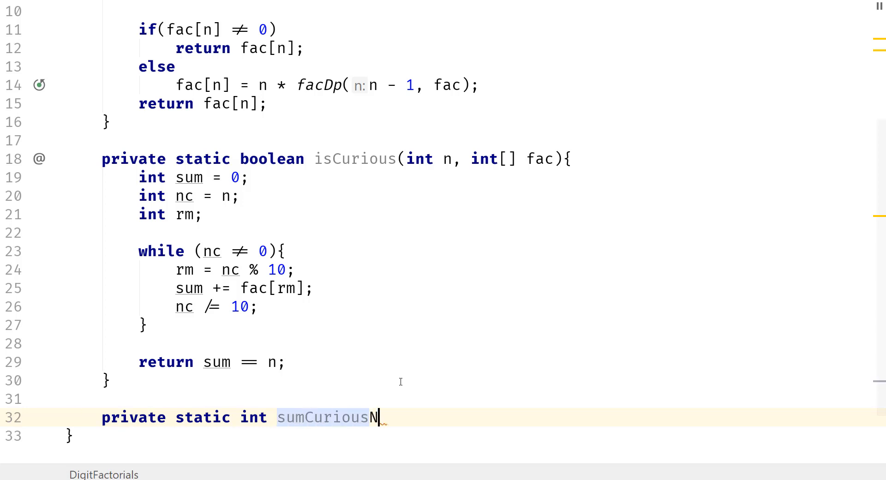
pyautogui.write('umbers(){')
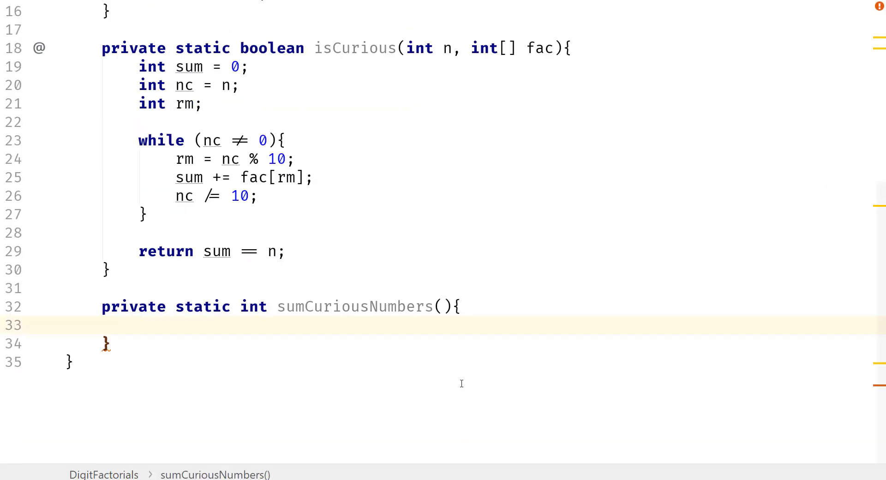
# Add the //get computed comment and allocate int[] fac = new int[10].
pyautogui.write('//')
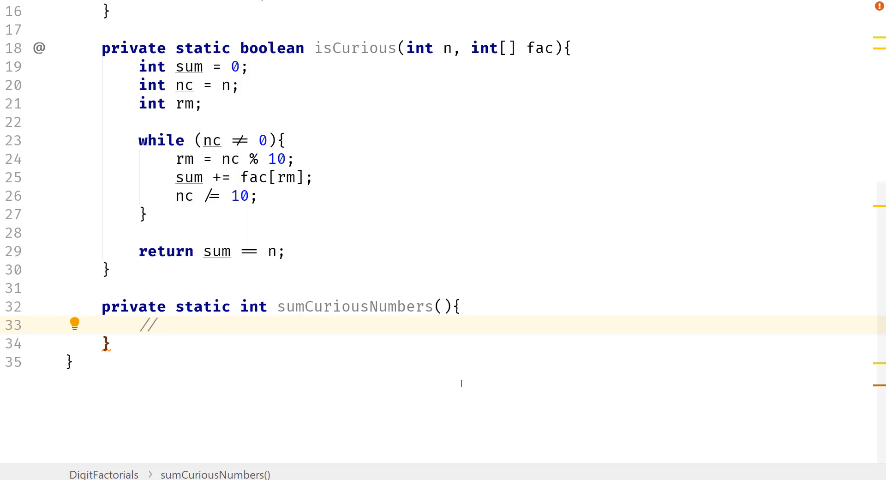
pyautogui.write('get')
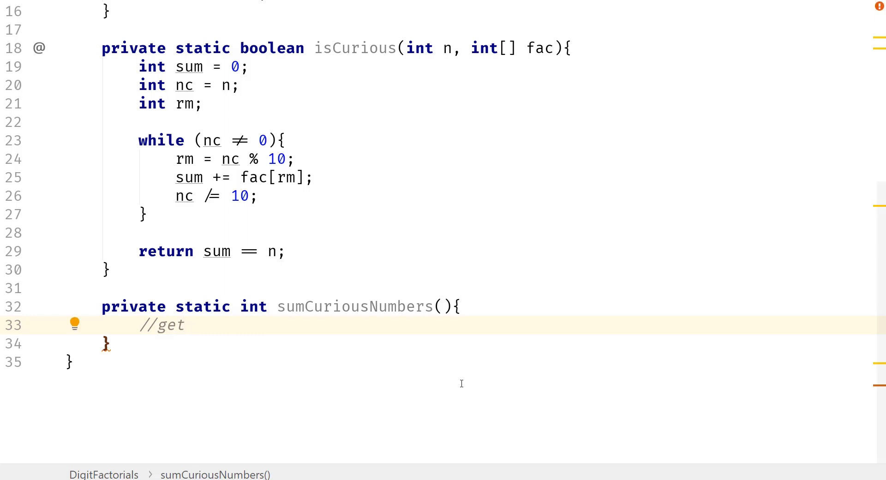
pyautogui.write('comp')
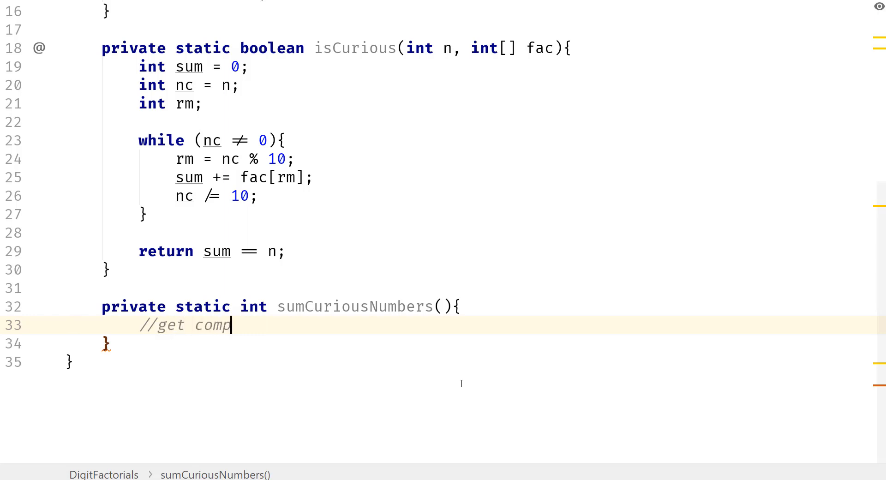
pyautogui.write('uted factorials')
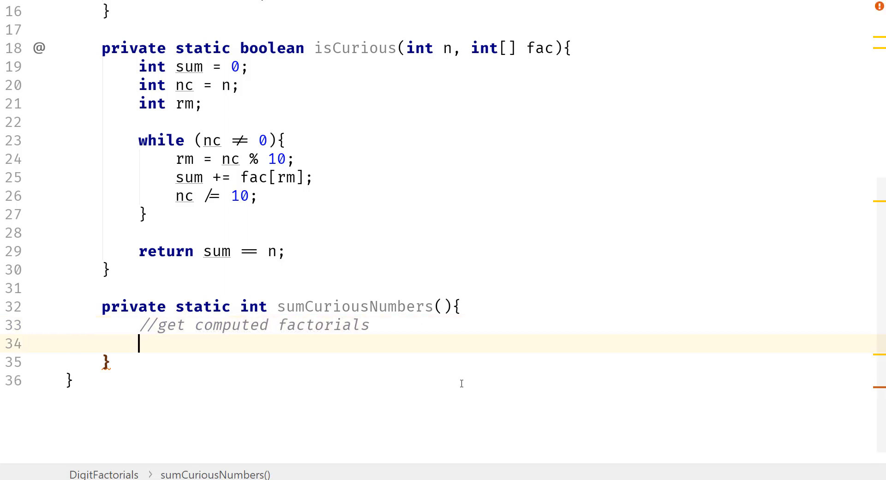
pyautogui.write('int[]')
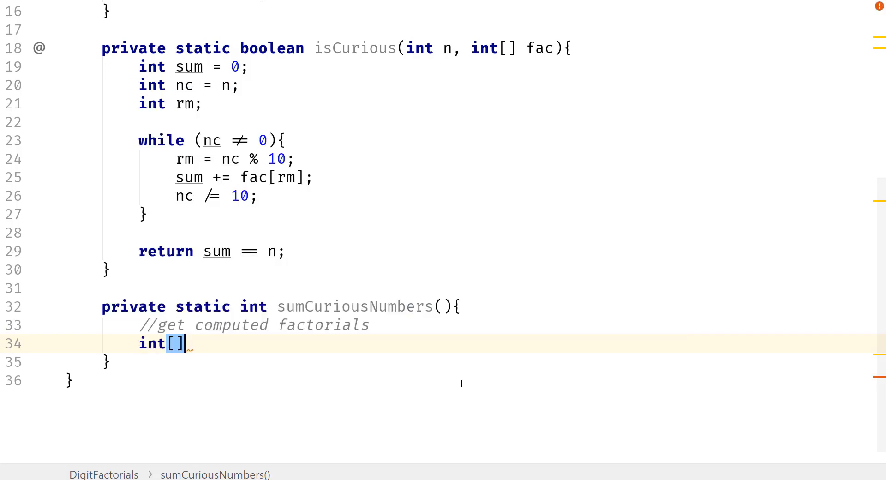
pyautogui.write('fac')
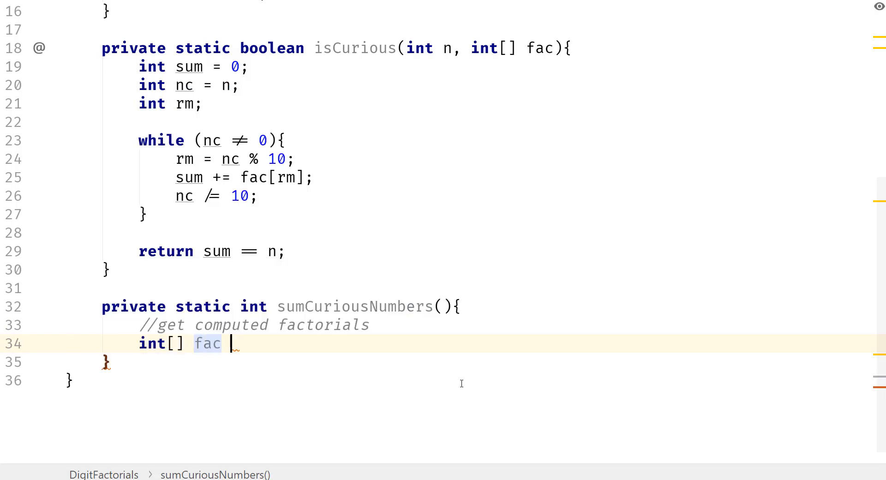
pyautogui.write('= new in')
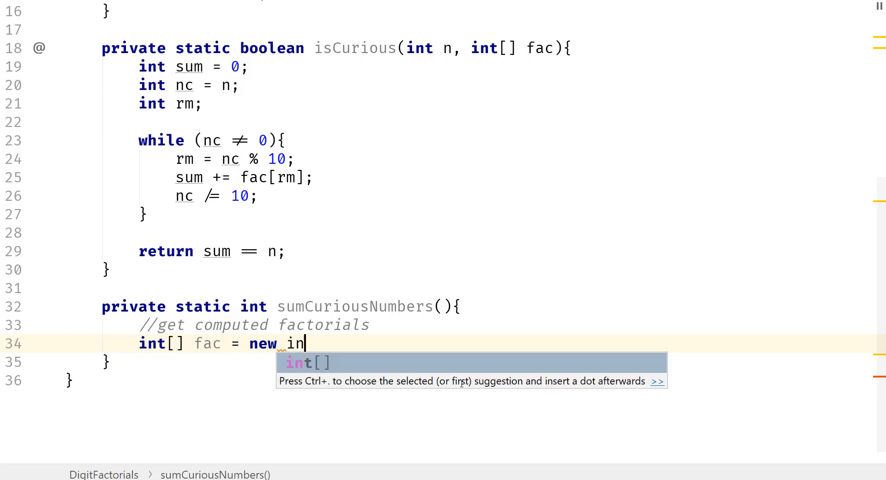
pyautogui.write('t[1]')
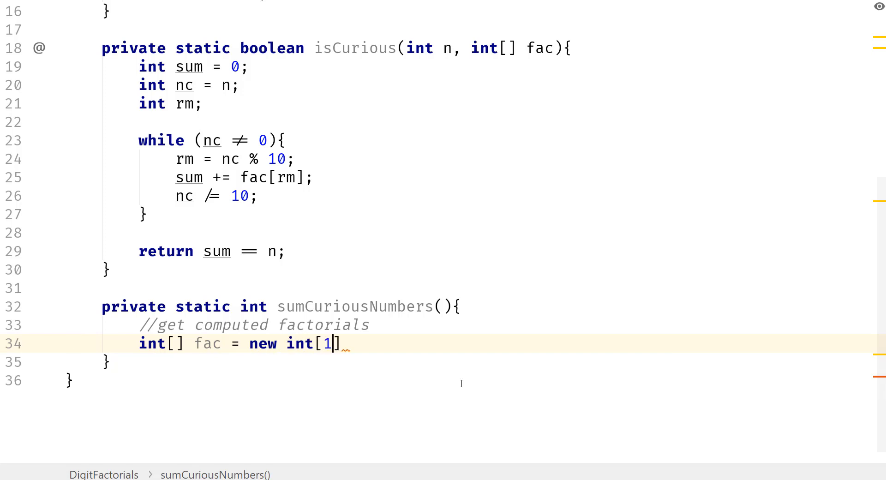
pyautogui.write('0')
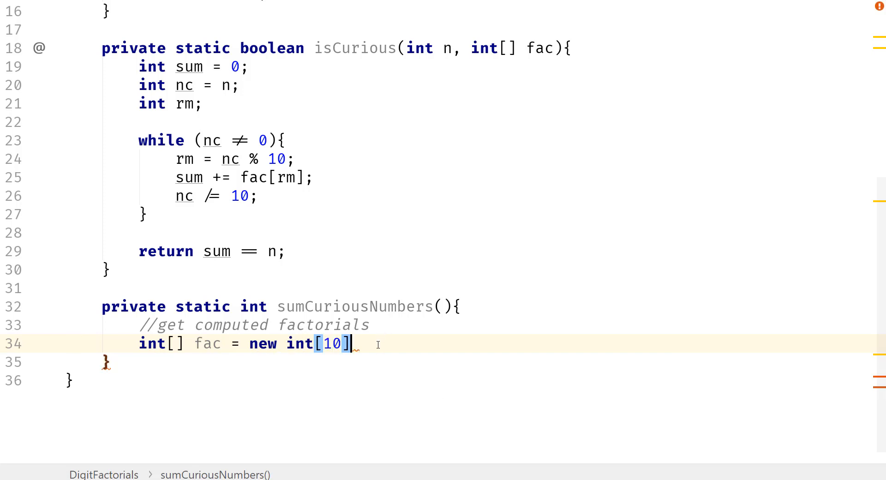
pyautogui.write(';')
pyautogui.write('//')
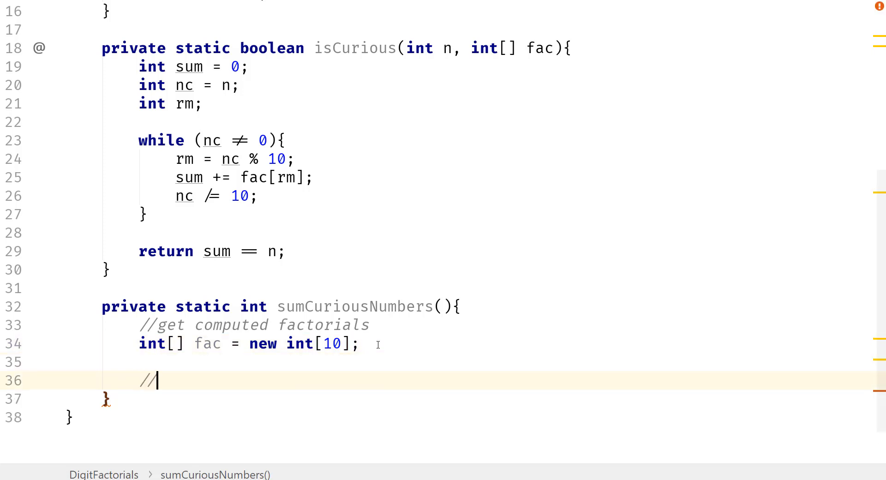
# Comment the fill step and call facDp(9, fac) to populate the factorial array.
pyautogui.write('fill in the ac')
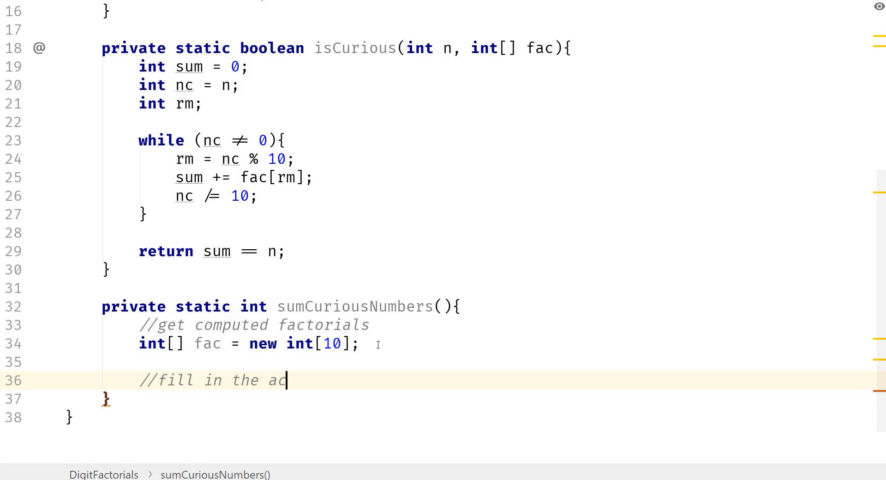
pyautogui.write('f')
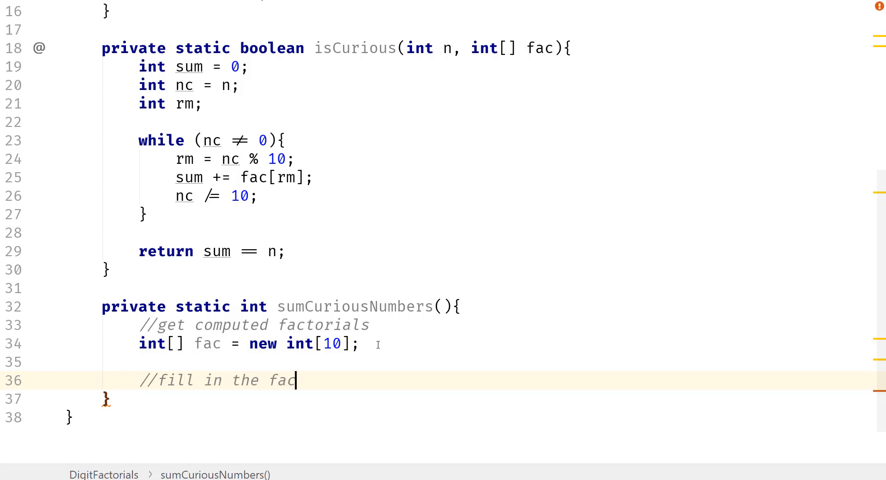
pyautogui.write('container')
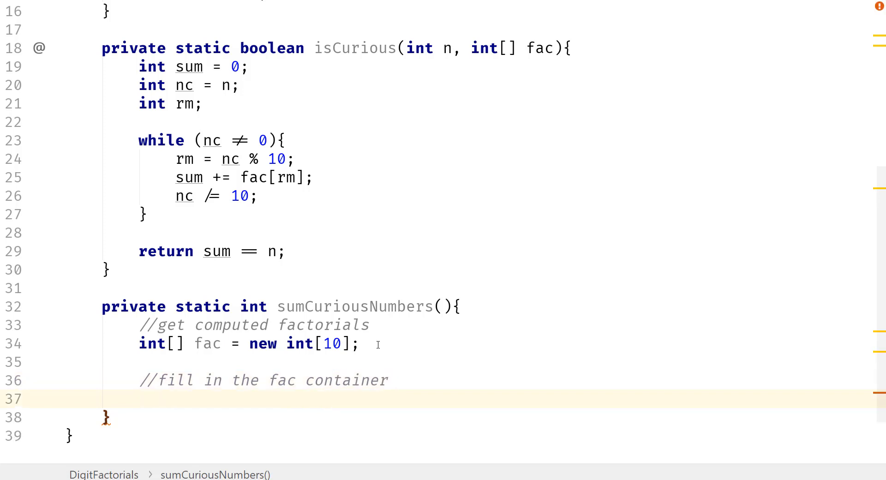
pyautogui.write('f')
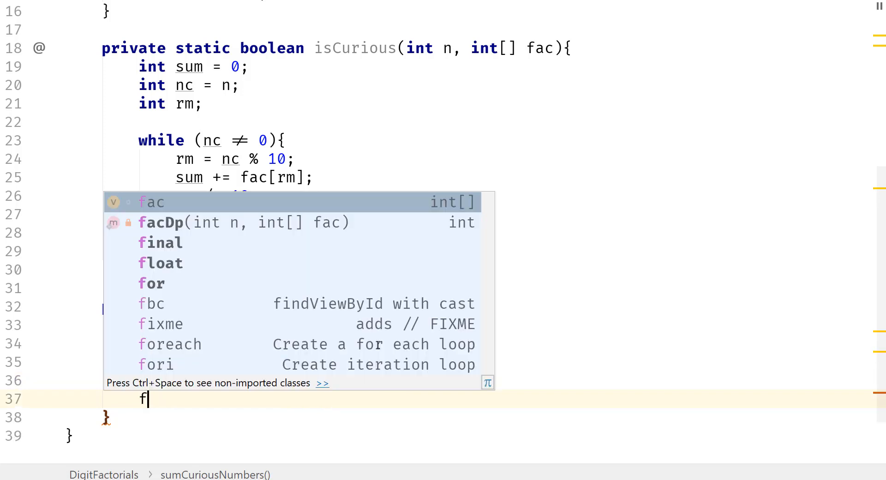
pyautogui.click(160, 223)
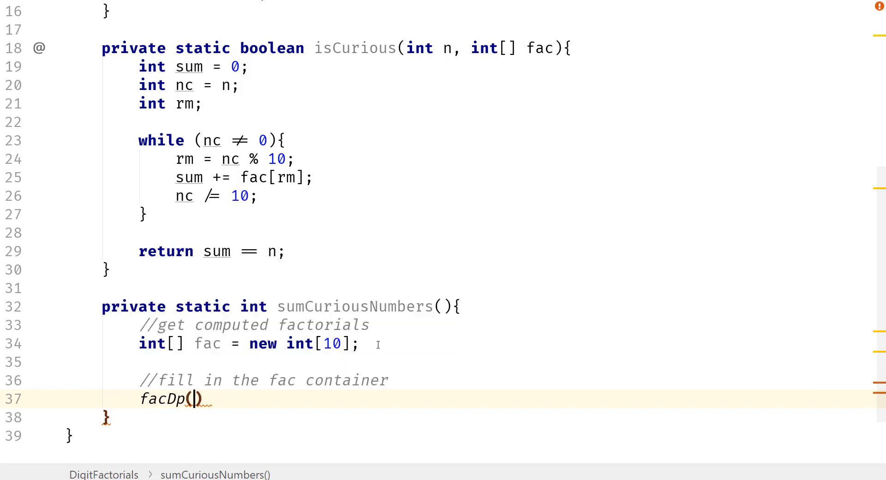
pyautogui.write('9')
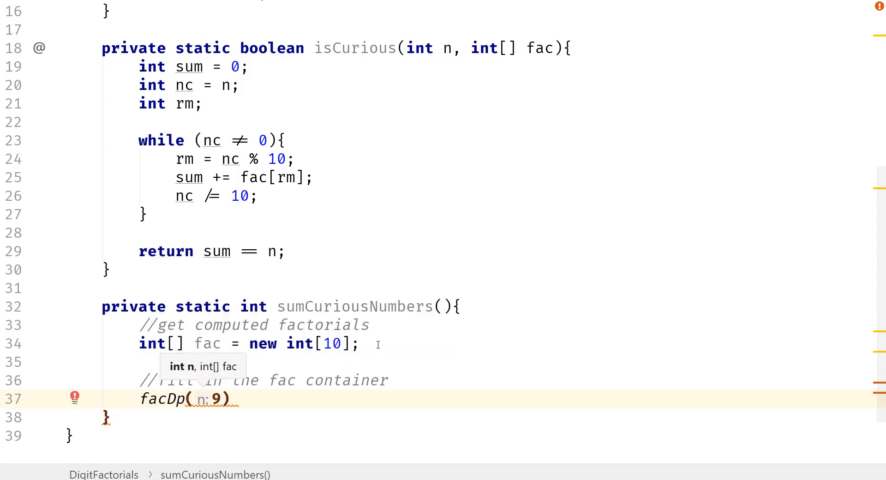
pyautogui.write(',')
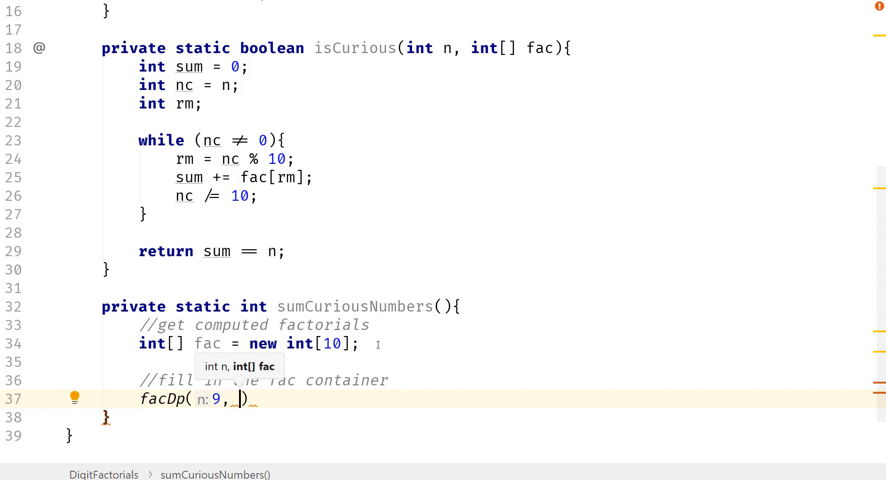
pyautogui.write('fac')
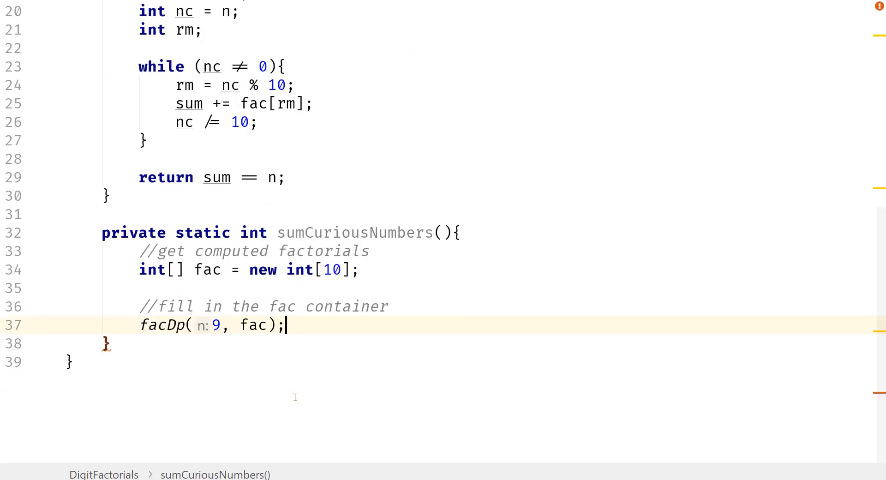
pyautogui.press('enter')
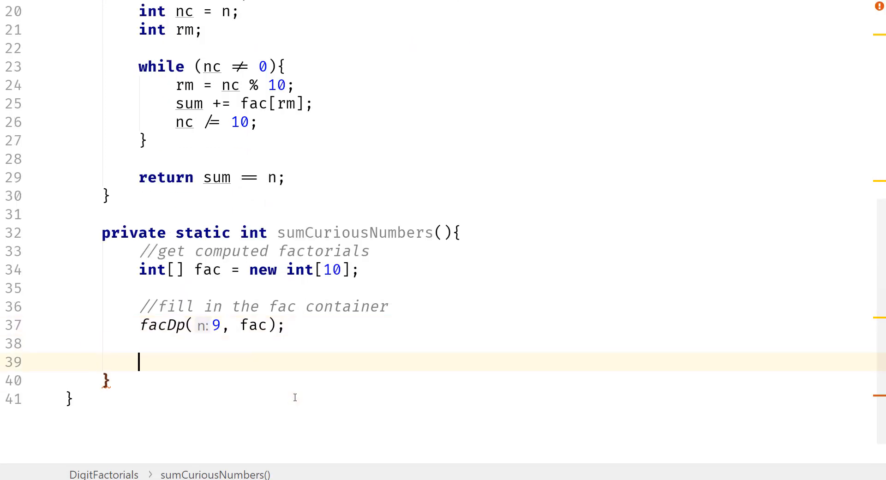
# Print Arrays.toString(fac) and return 0 as a placeholder.
pyautogui.write('sou')
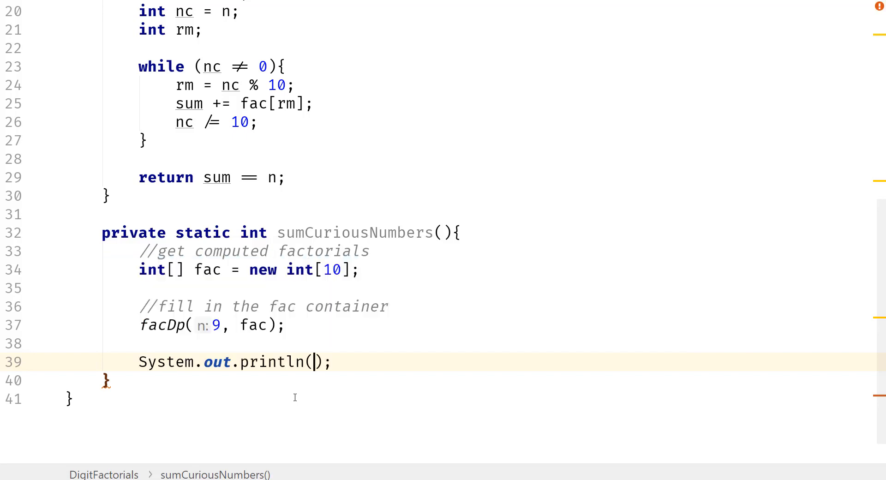
pyautogui.write('Arrays.toString(')
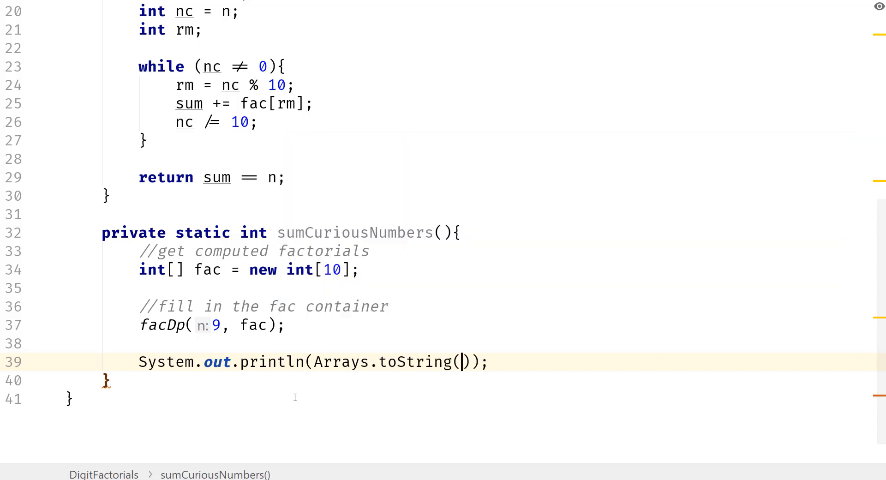
pyautogui.write('fac')
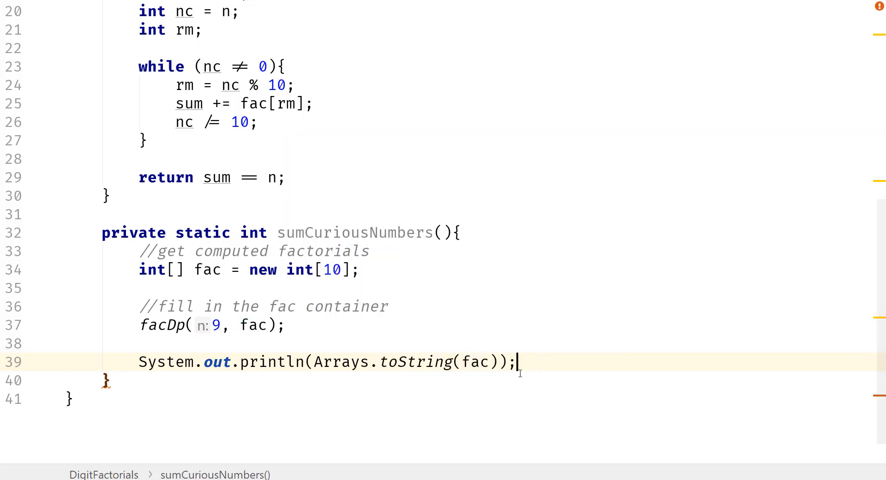
pyautogui.write('return')
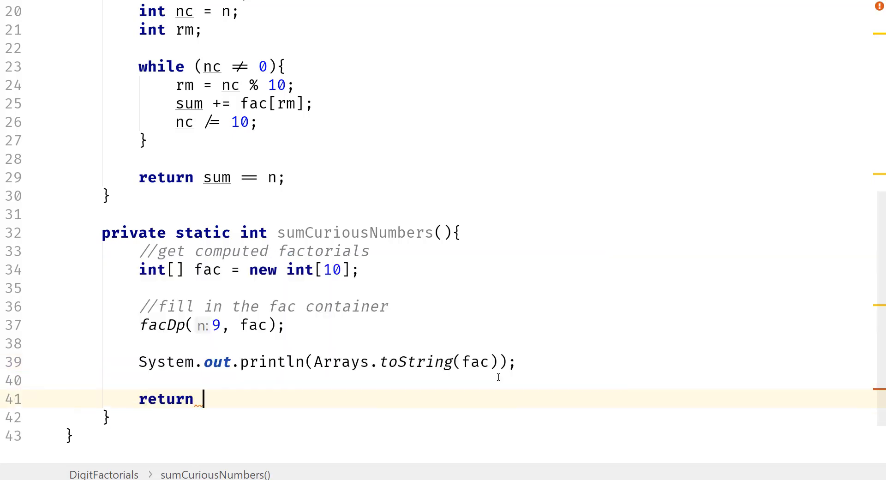
pyautogui.write('0;')
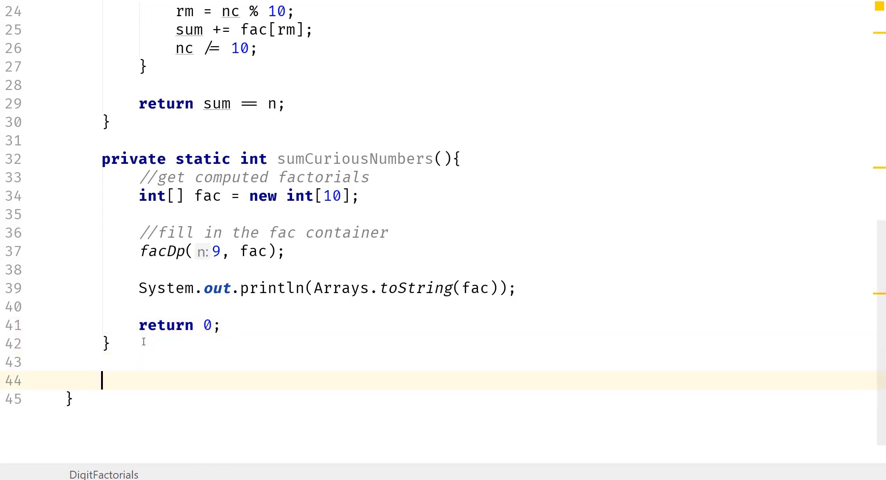
# Create main via the psvm template and call sumCuriousNumbers(); inside it.
pyautogui.write('ps')
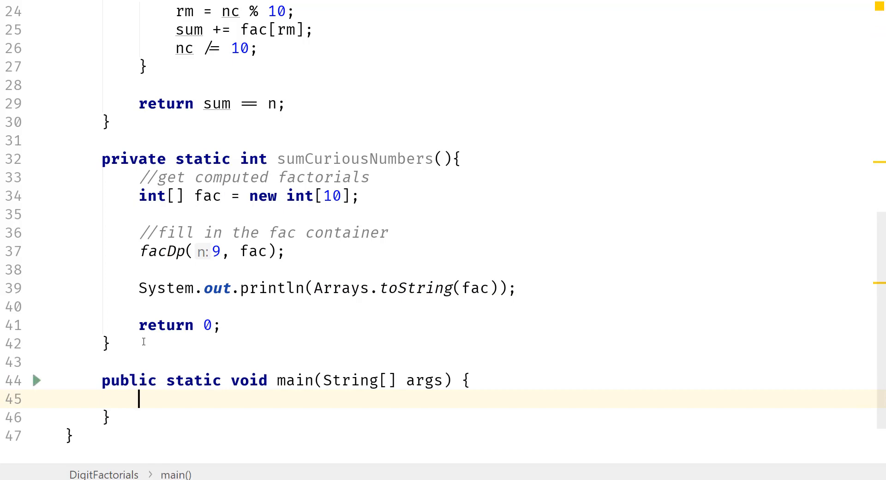
pyautogui.write('sumCuriousNumbers()')
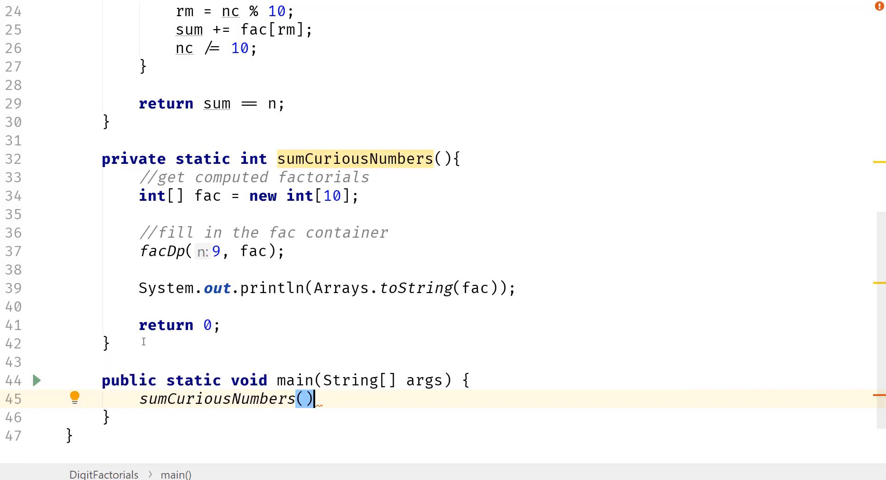
pyautogui.write(';')
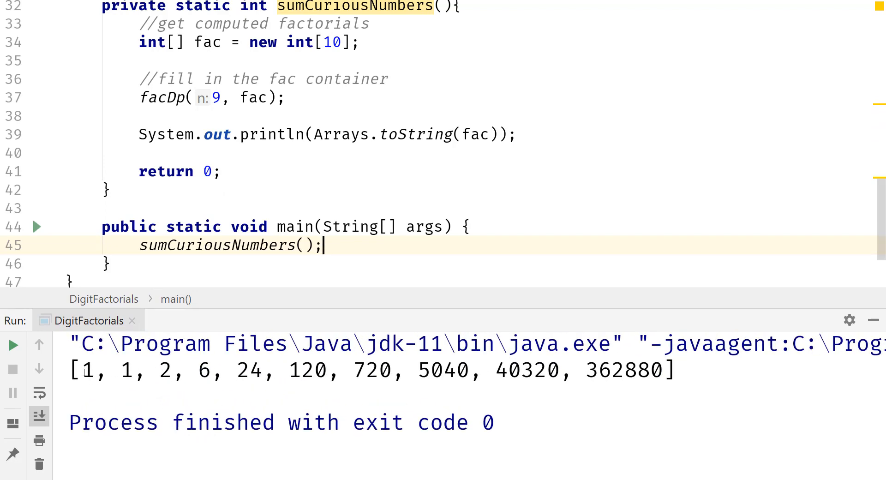
# Highlight the factorial value 24 in the Run panel output.
pyautogui.doubleClick(85, 370)
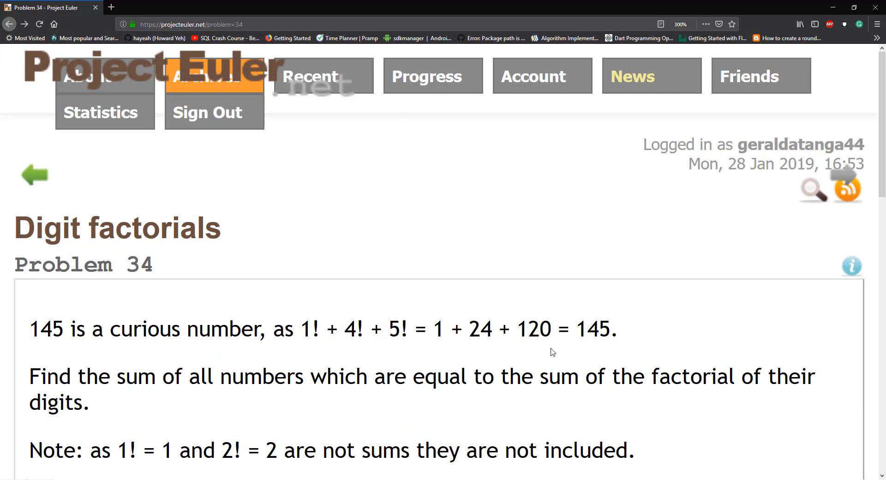
# Highlight 24 from 4! in the 145 example equation on the problem page.
pyautogui.doubleClick(532, 330)
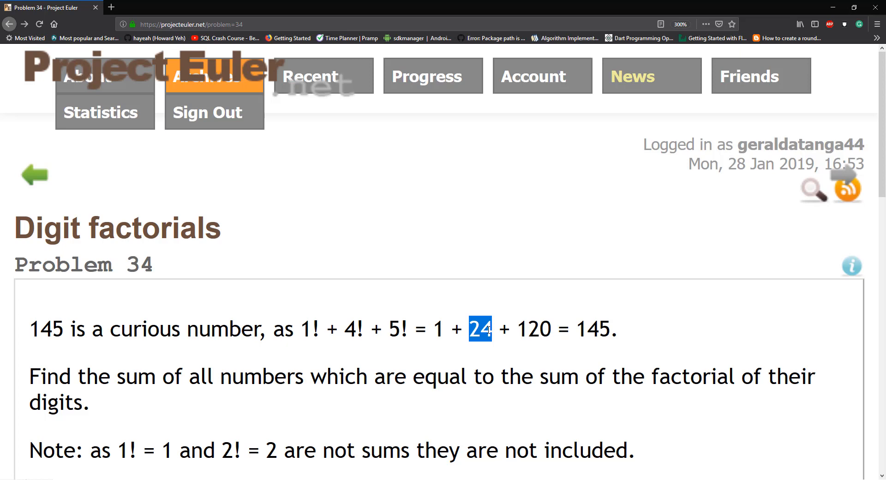
pyautogui.moveTo(832, 8)
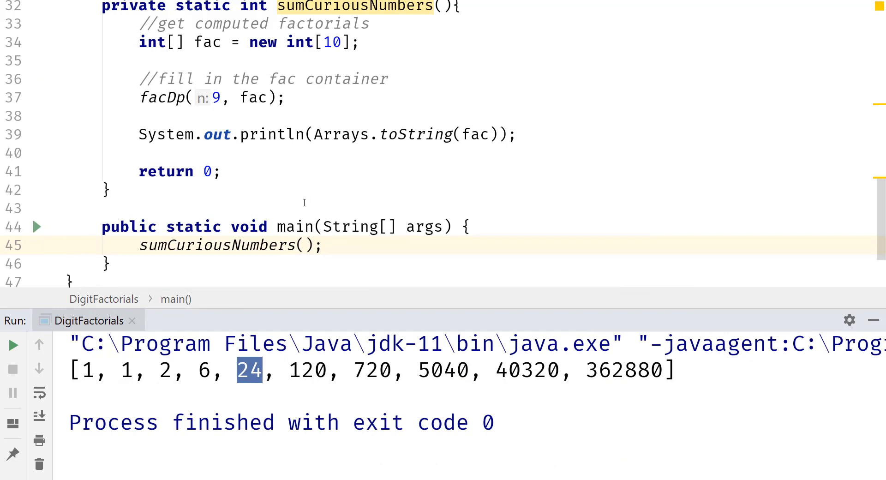
pyautogui.moveTo(270, 270)
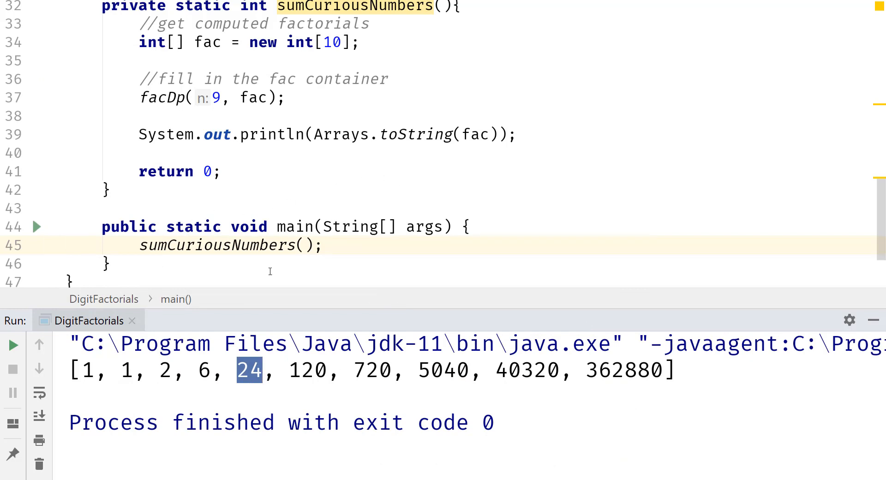
pyautogui.moveTo(220, 258)
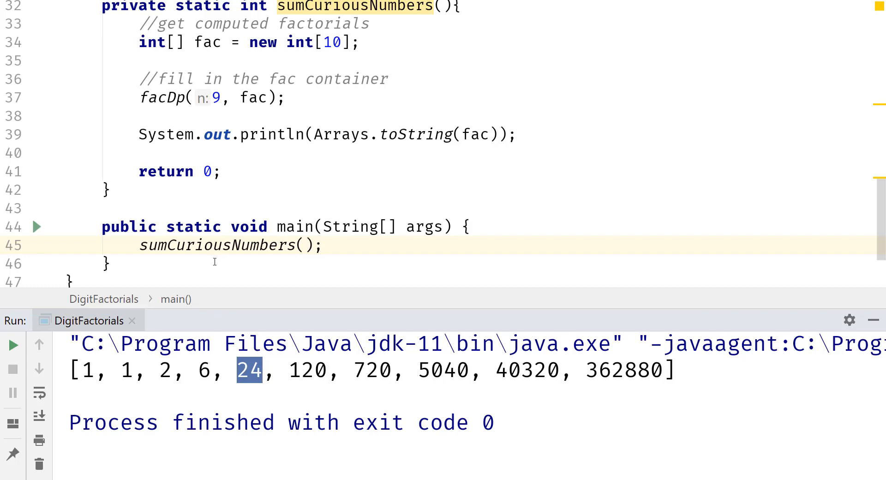
pyautogui.moveTo(504, 318)
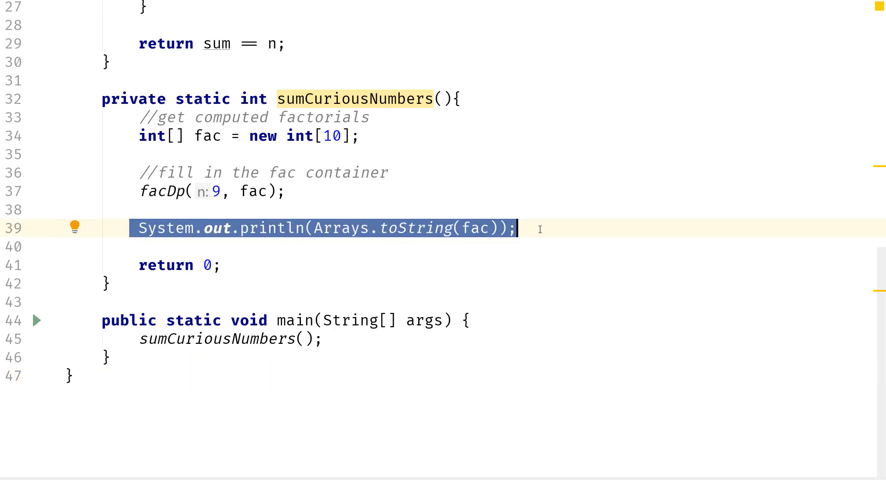
# Swap the debug println for a //track the sum comment and int sum = 0;.
pyautogui.press('Delete')
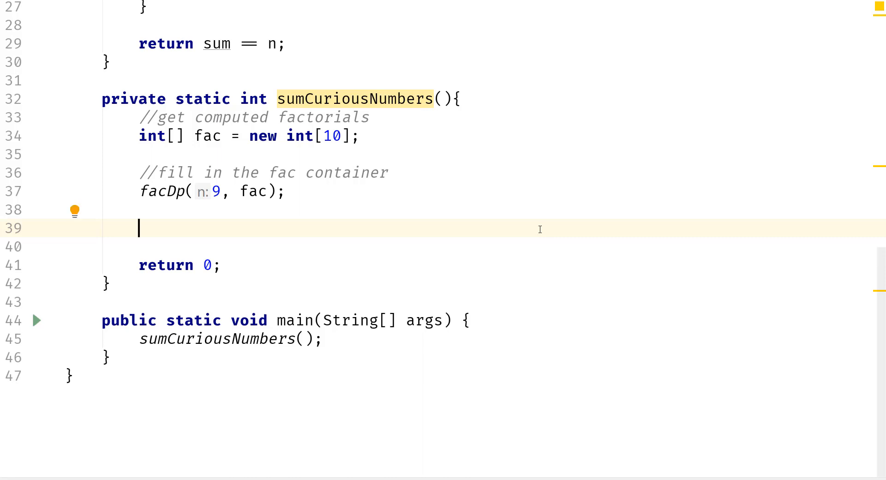
pyautogui.write('//')
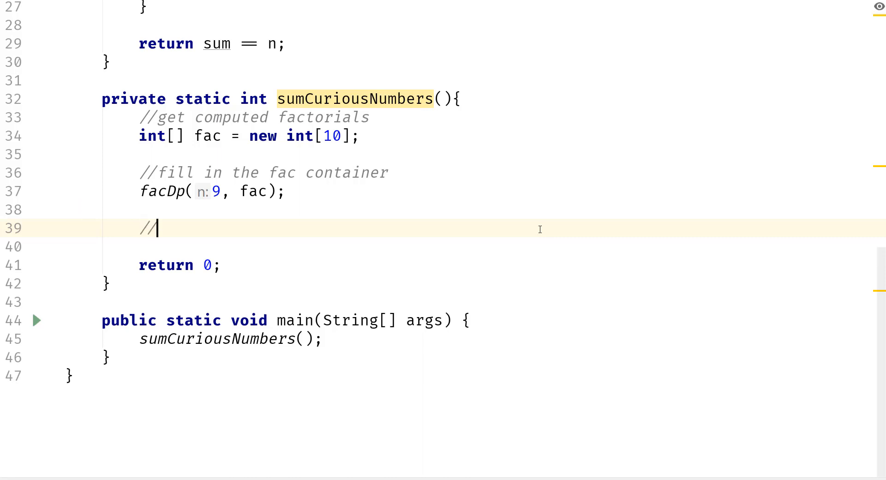
pyautogui.write('track the s')
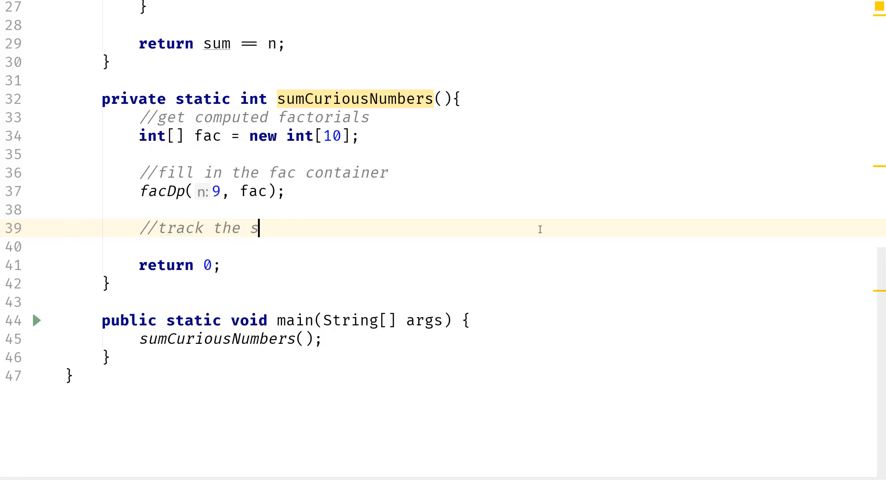
pyautogui.write('um')
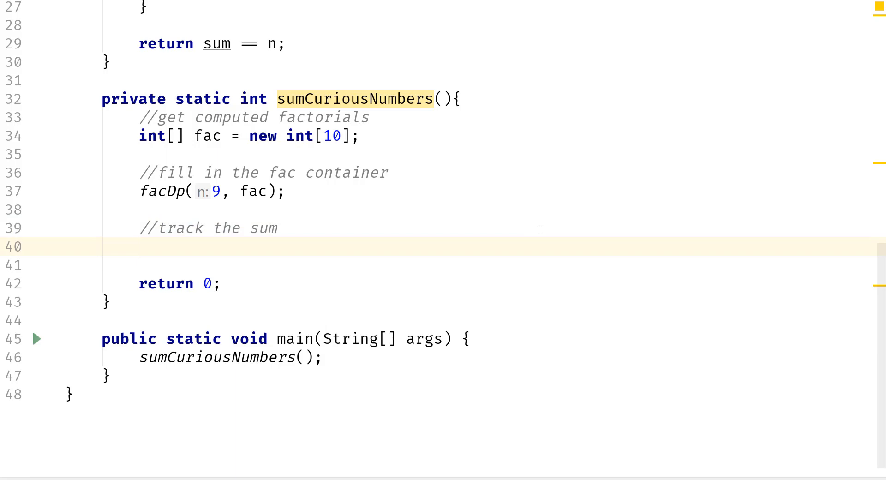
pyautogui.write('int sum')
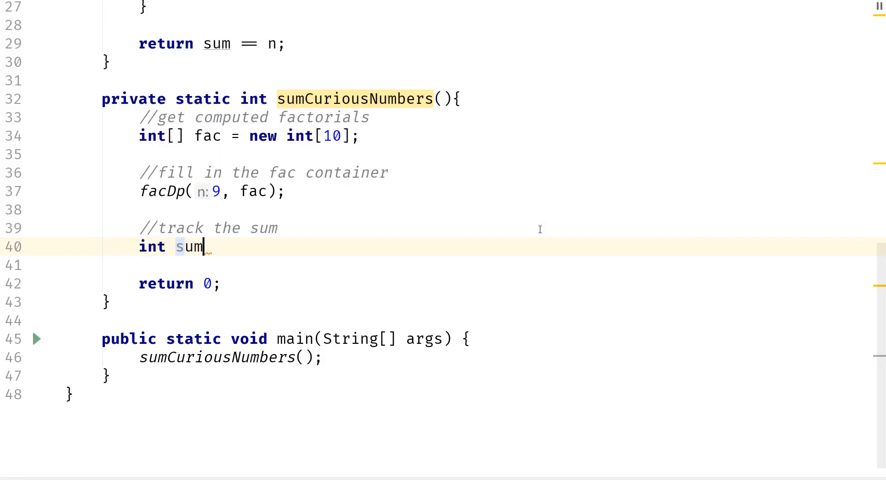
pyautogui.write('= 0;')
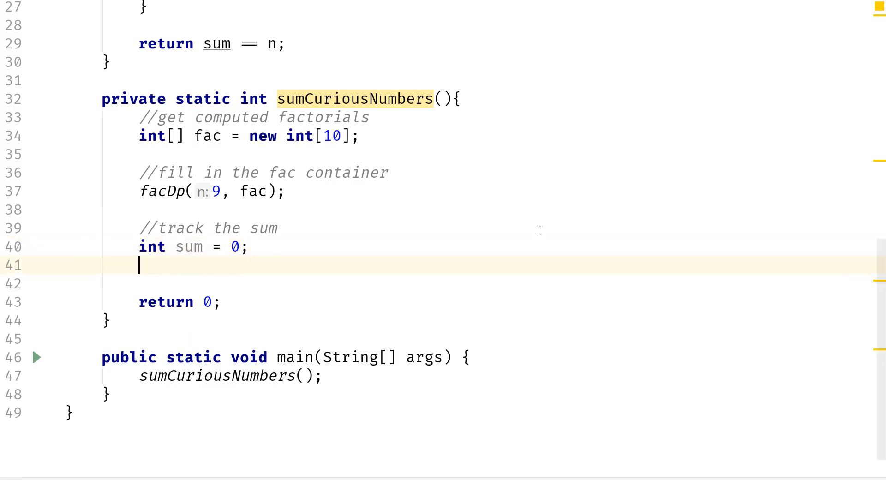
# Begin a for loop with int cur = 145 as its initialiser.
pyautogui.write('for(')
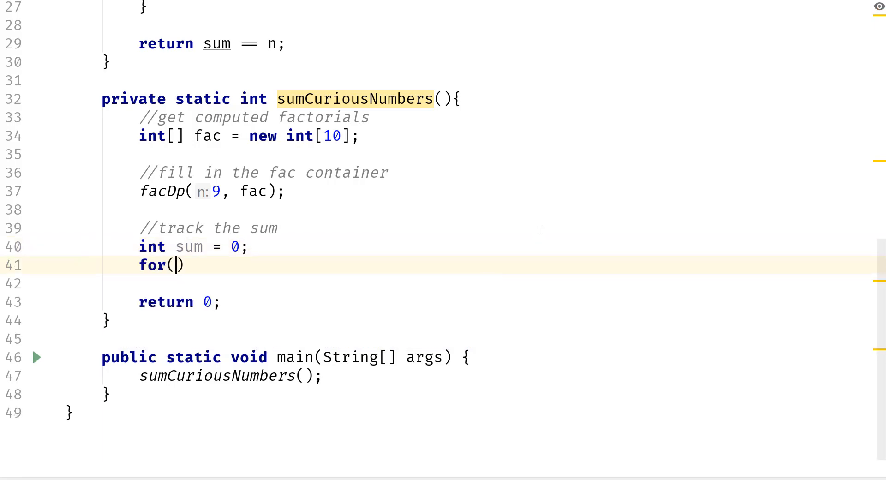
pyautogui.write('int')
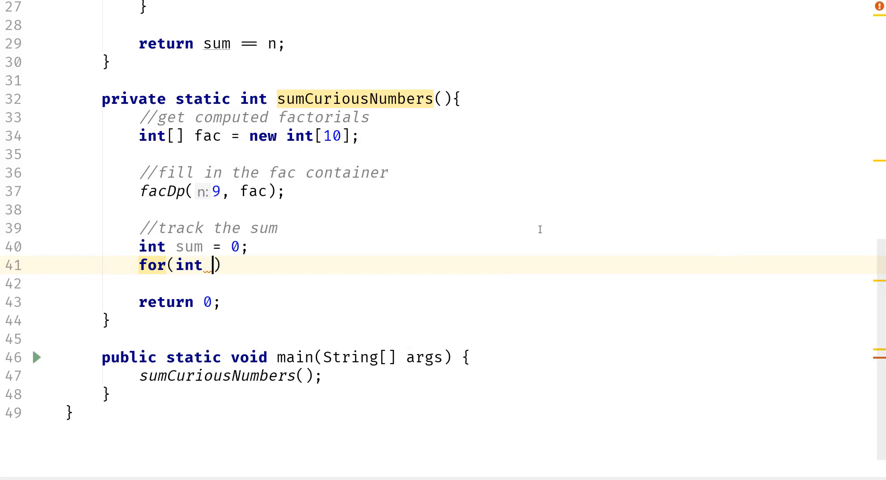
pyautogui.write('cur')
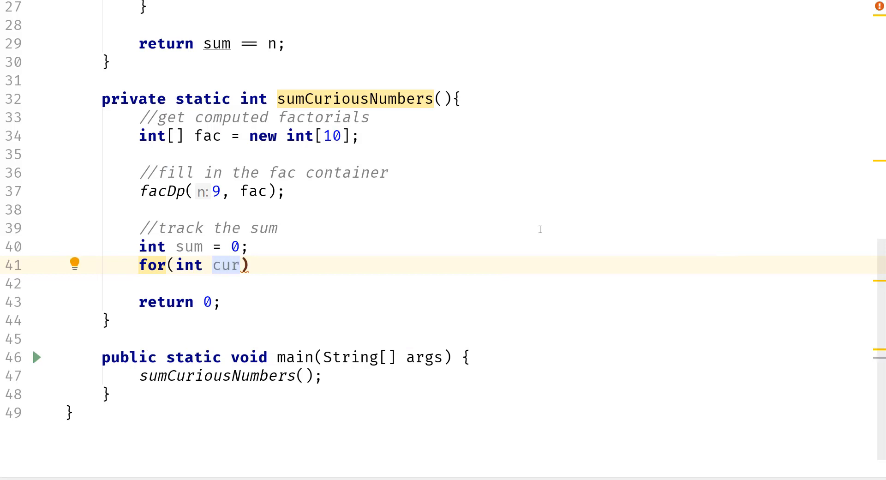
pyautogui.write('= 14')
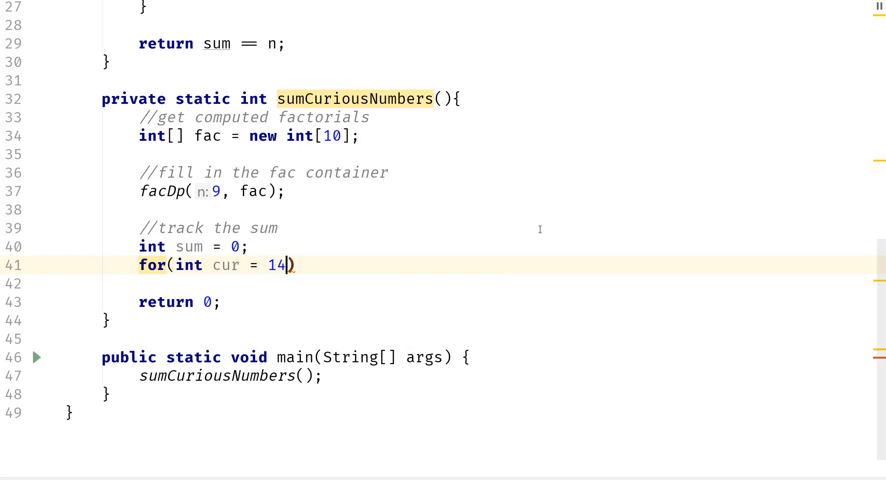
pyautogui.write('5')
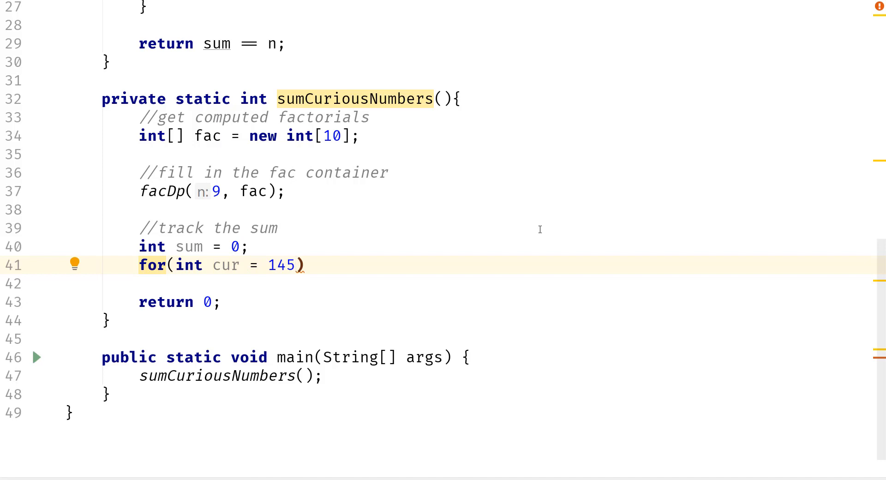
pyautogui.write(';')
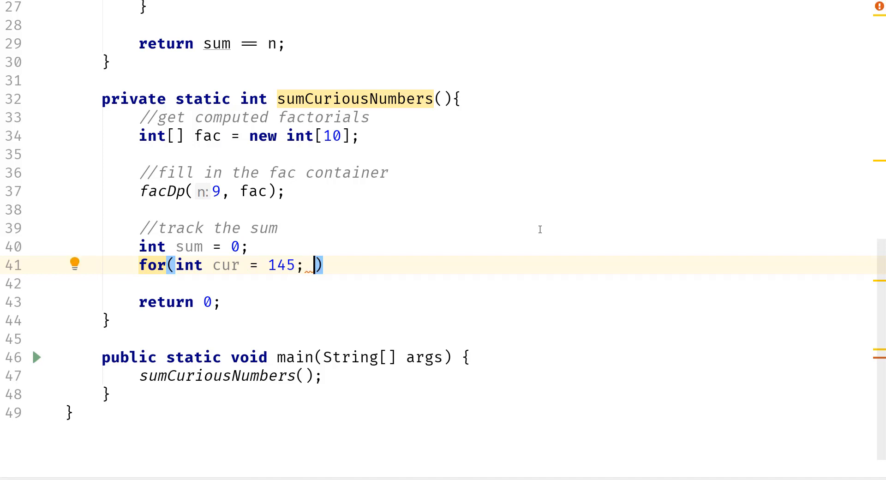
# Complete the loop header with condition cur < fac[9] and step cur += 5.
pyautogui.write('c')
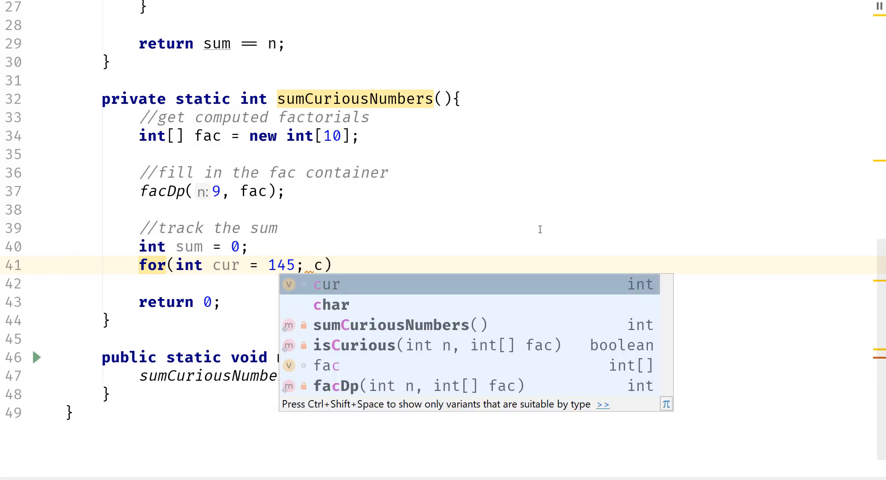
pyautogui.write('cur <')
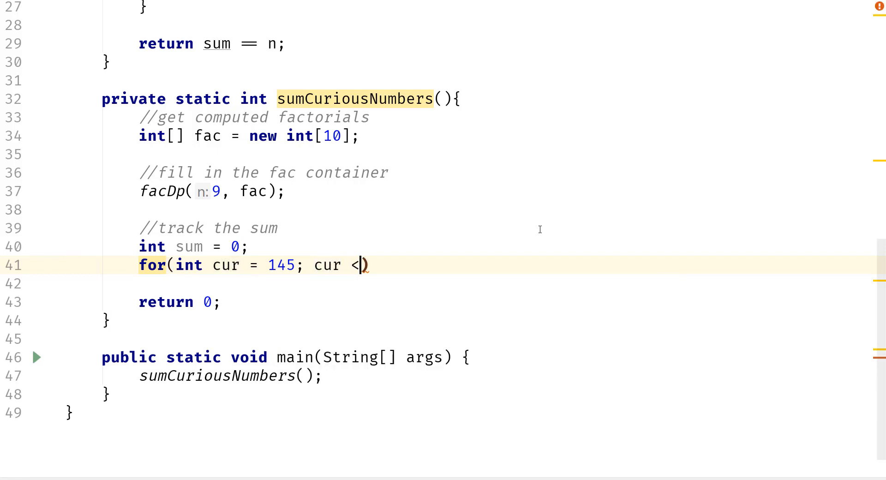
pyautogui.write('fac[')
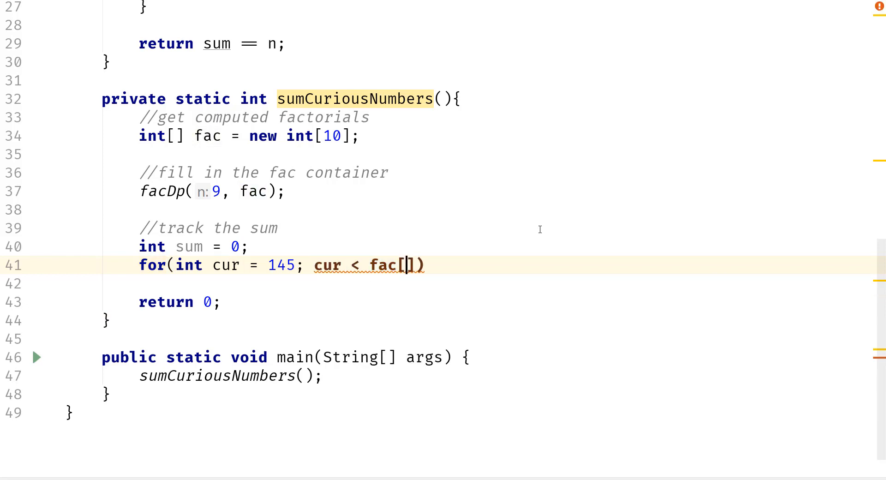
pyautogui.write('9')
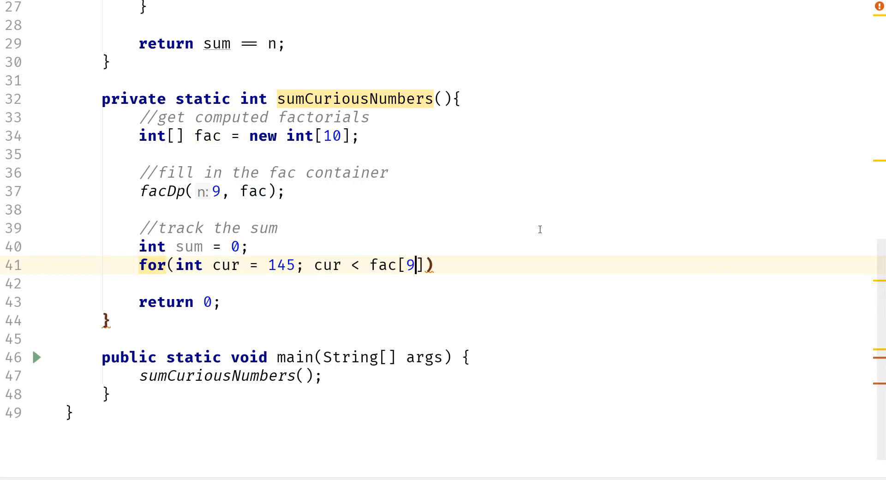
pyautogui.write(';')
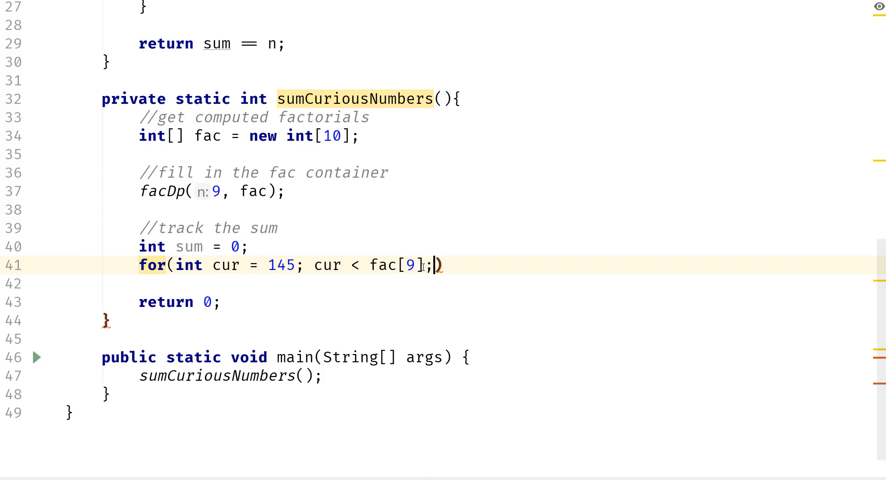
pyautogui.write('c')
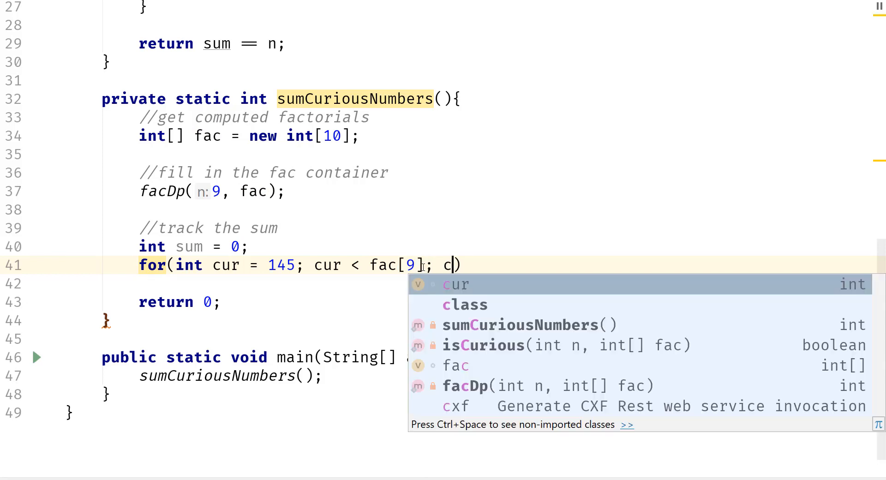
pyautogui.write('ur +')
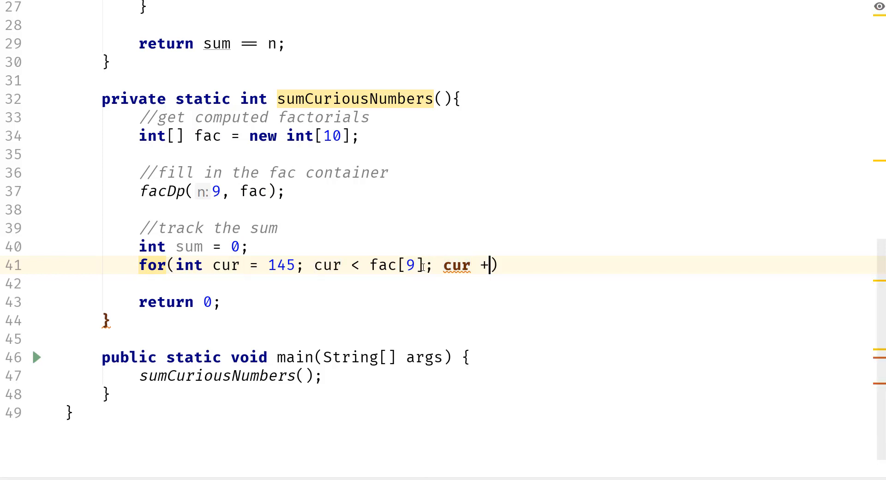
pyautogui.write('= 5')
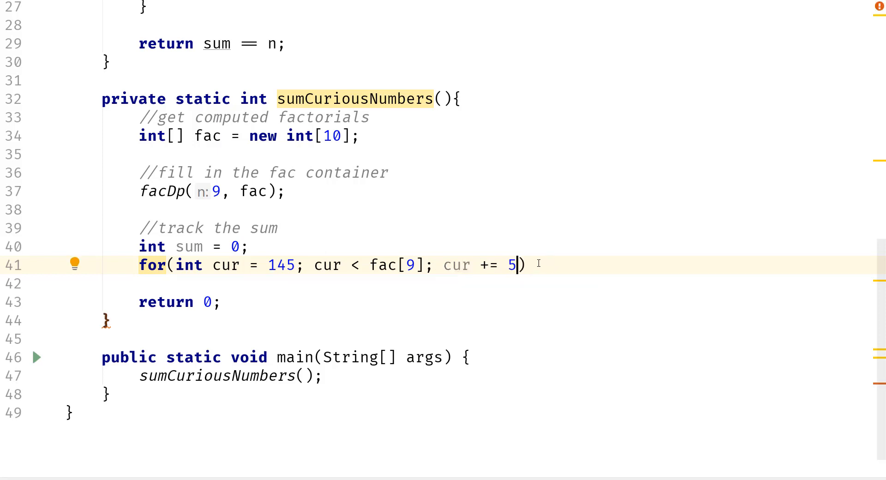
pyautogui.write('{')
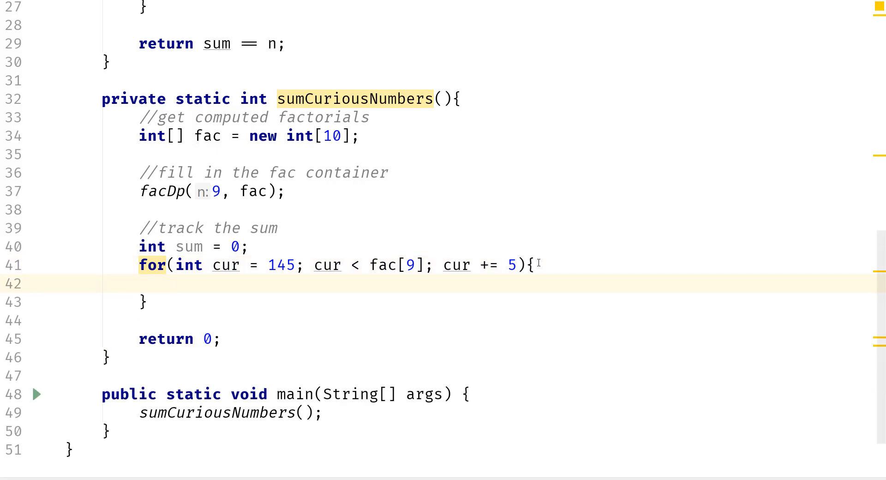
# Inside the loop, write if(isCurious(cur, fac)){ sum += cur; } and start return sum.
pyautogui.write('if(isCurious(')
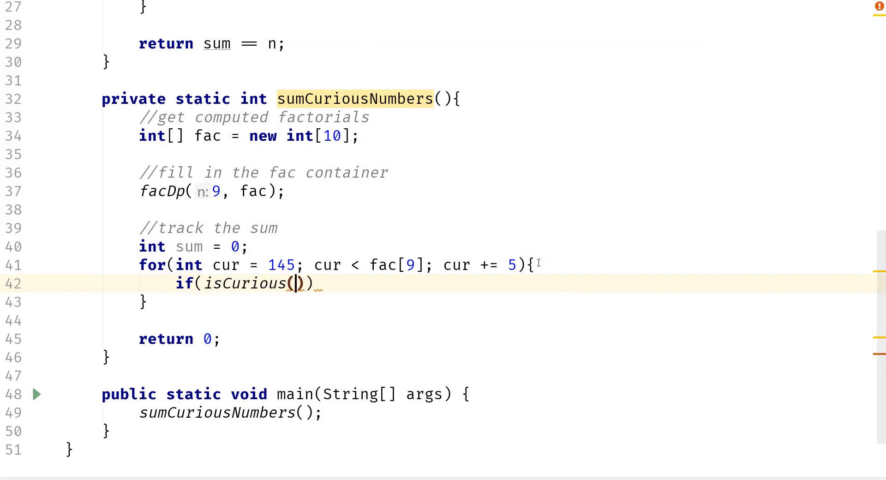
pyautogui.write('cur')
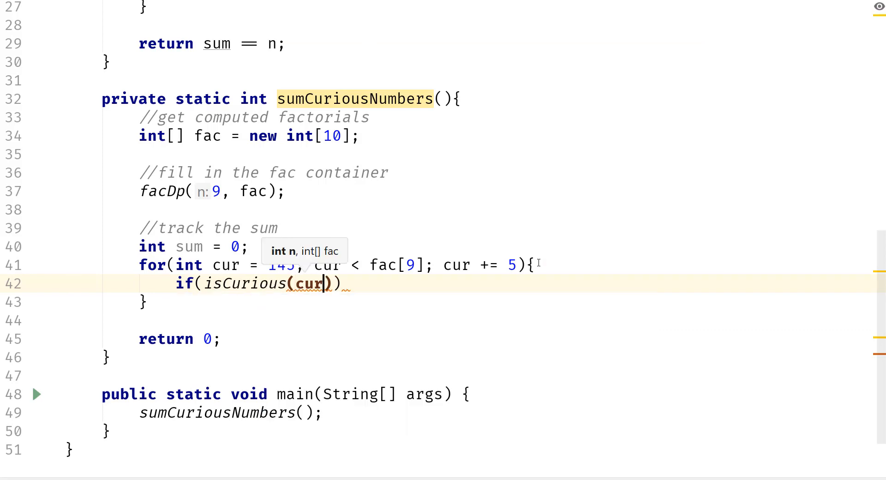
pyautogui.write(', fac')
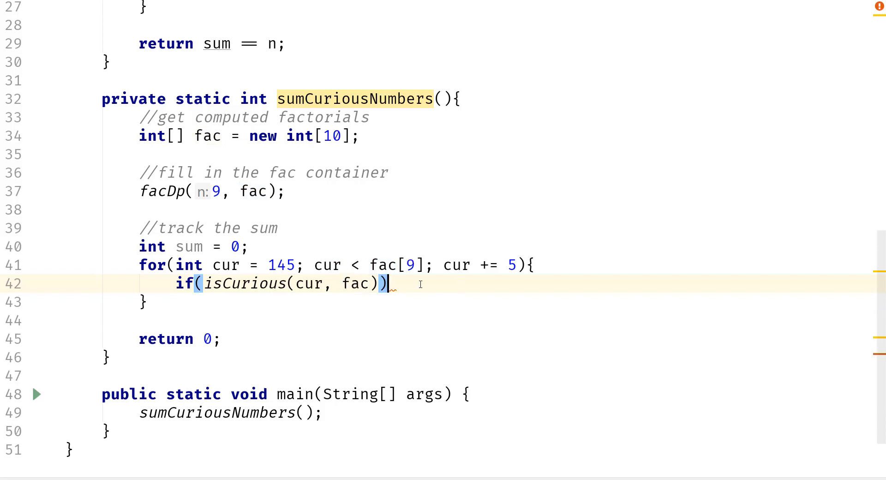
pyautogui.write('{')
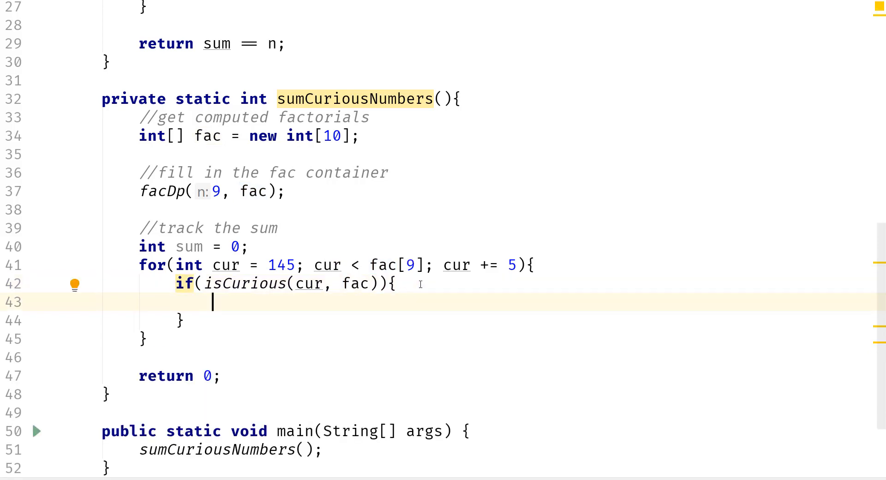
pyautogui.write('sum')
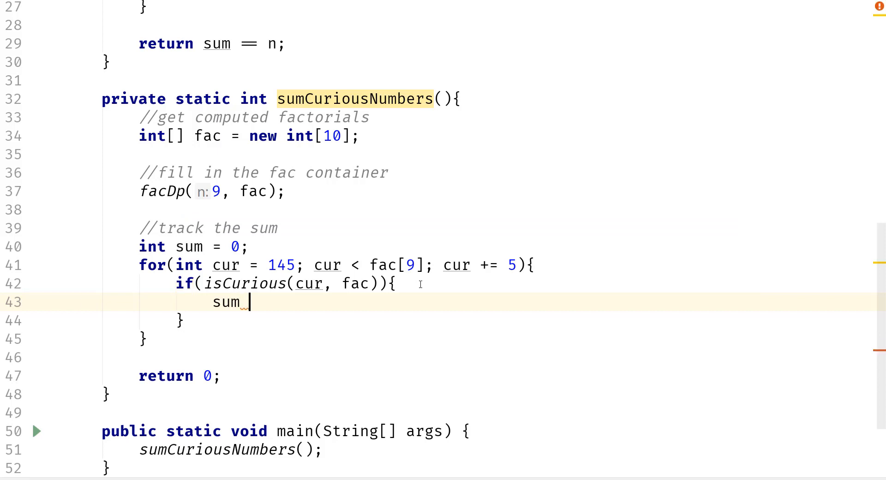
pyautogui.write('+= cur;')
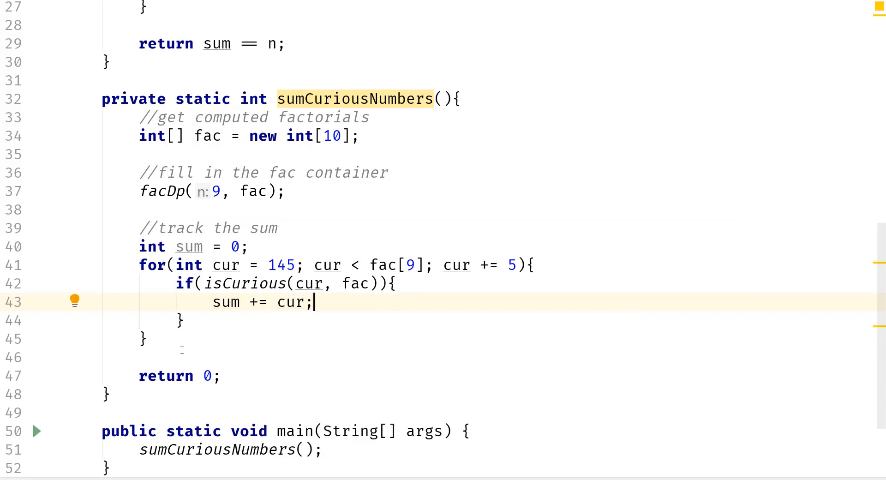
pyautogui.write('sum')
pyautogui.click(232, 450)
pyautogui.write('System.out.println')
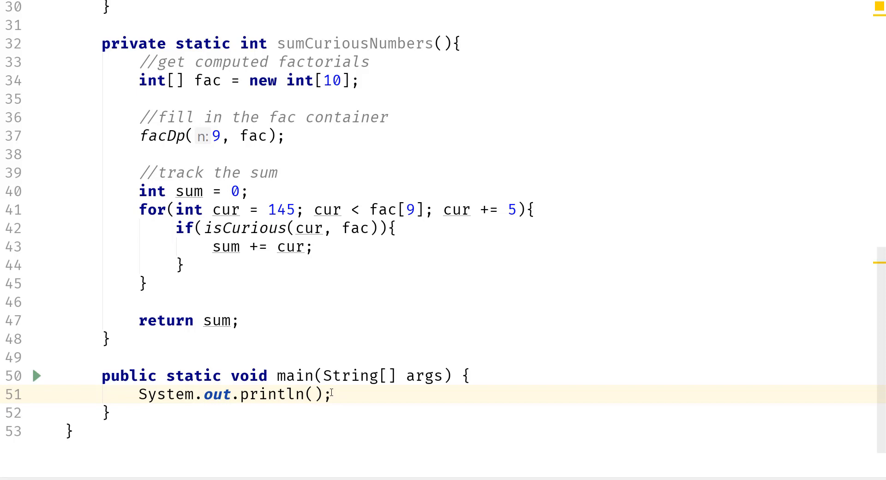
# Print sumCuriousNumbers() from main and run DigitFactorials.main(), outputting 40730.
pyautogui.write('sumCuriousNumbers()')
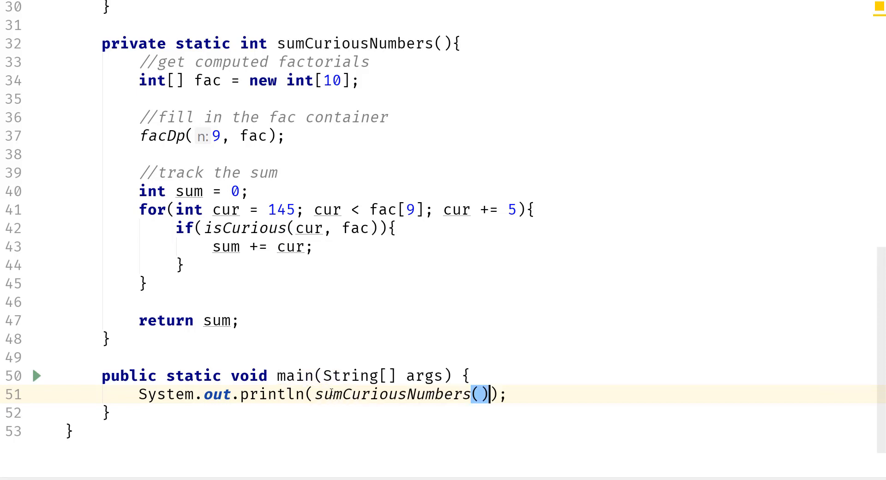
pyautogui.click(39, 375)
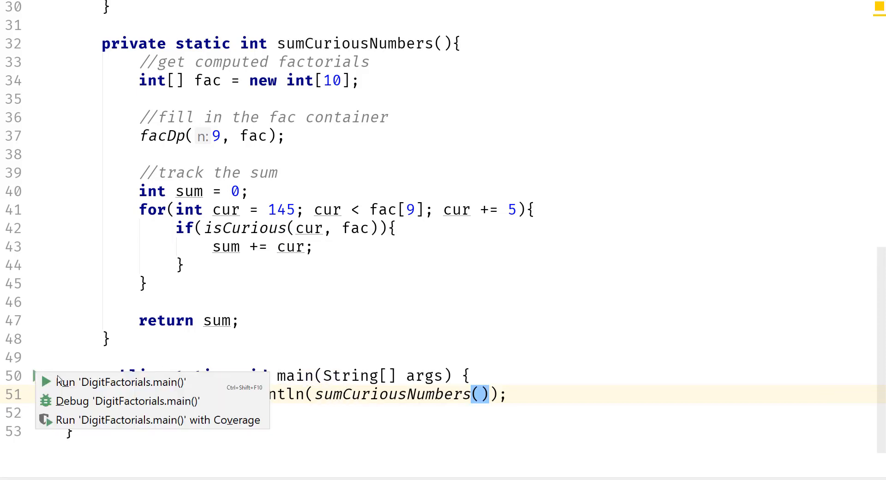
pyautogui.click(119, 381)
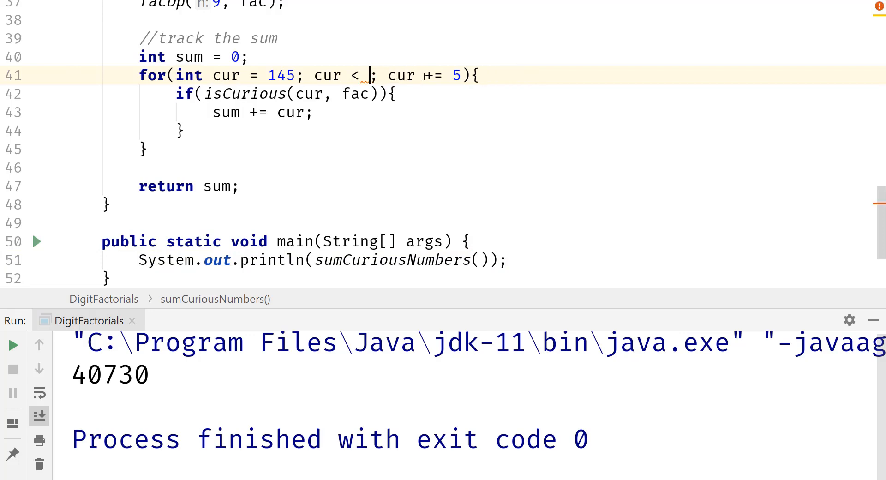
# Change the loop condition to cur <= 40585.
pyautogui.write('=')
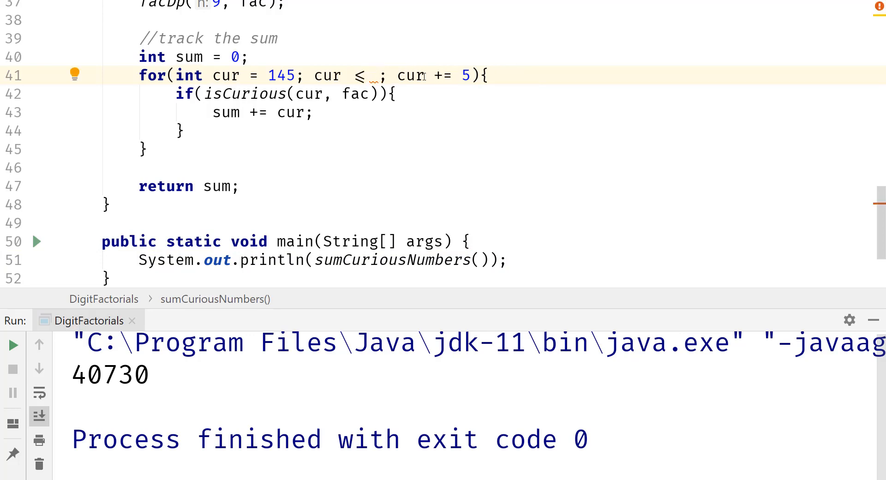
pyautogui.write('40')
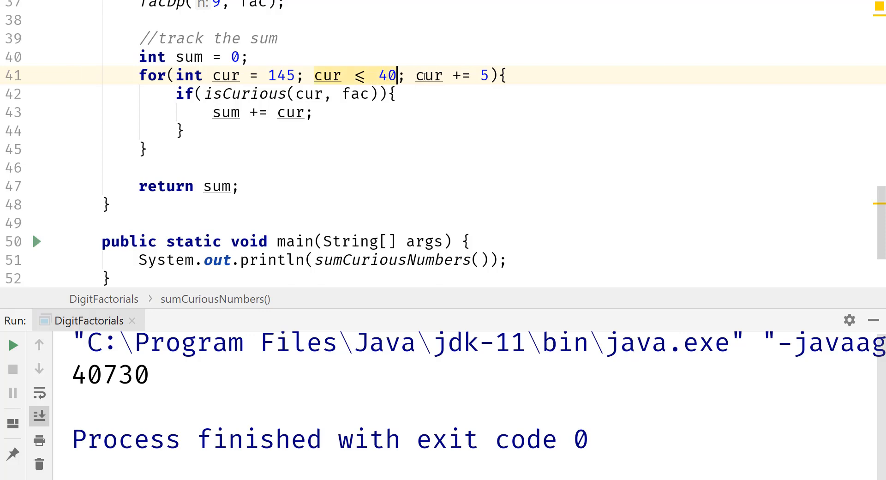
pyautogui.write('585')
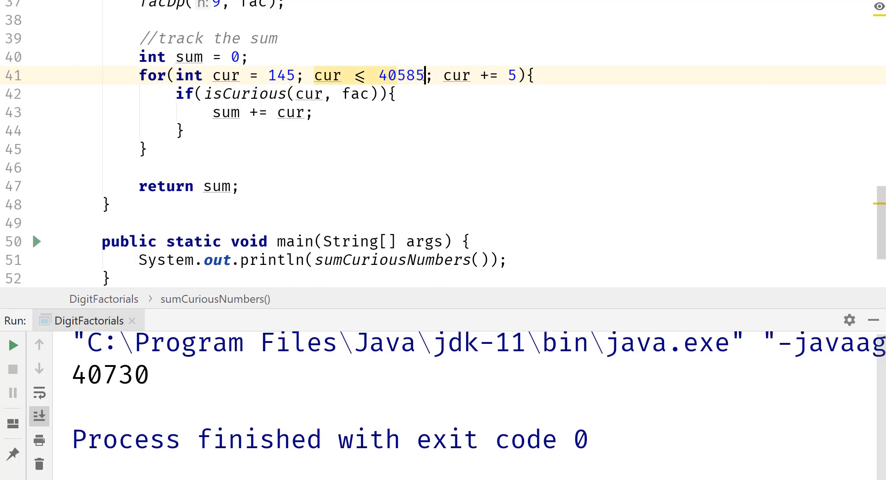
pyautogui.click(401, 102)
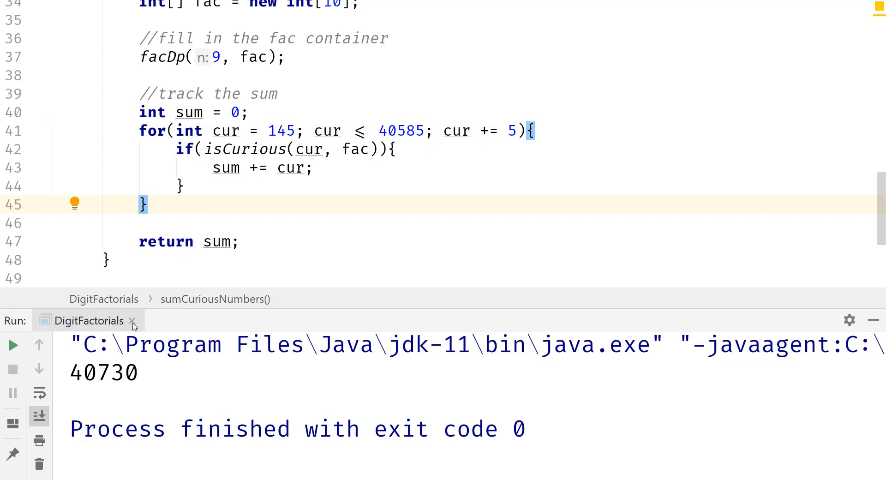
pyautogui.moveTo(133, 327)
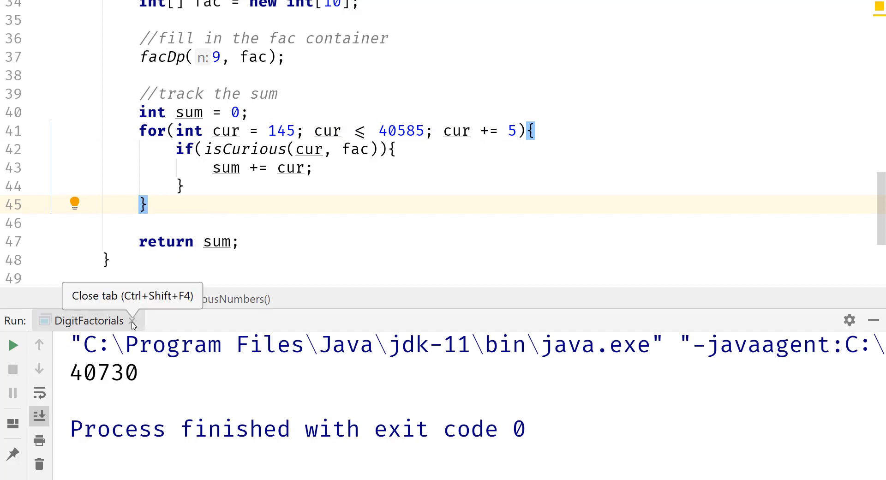